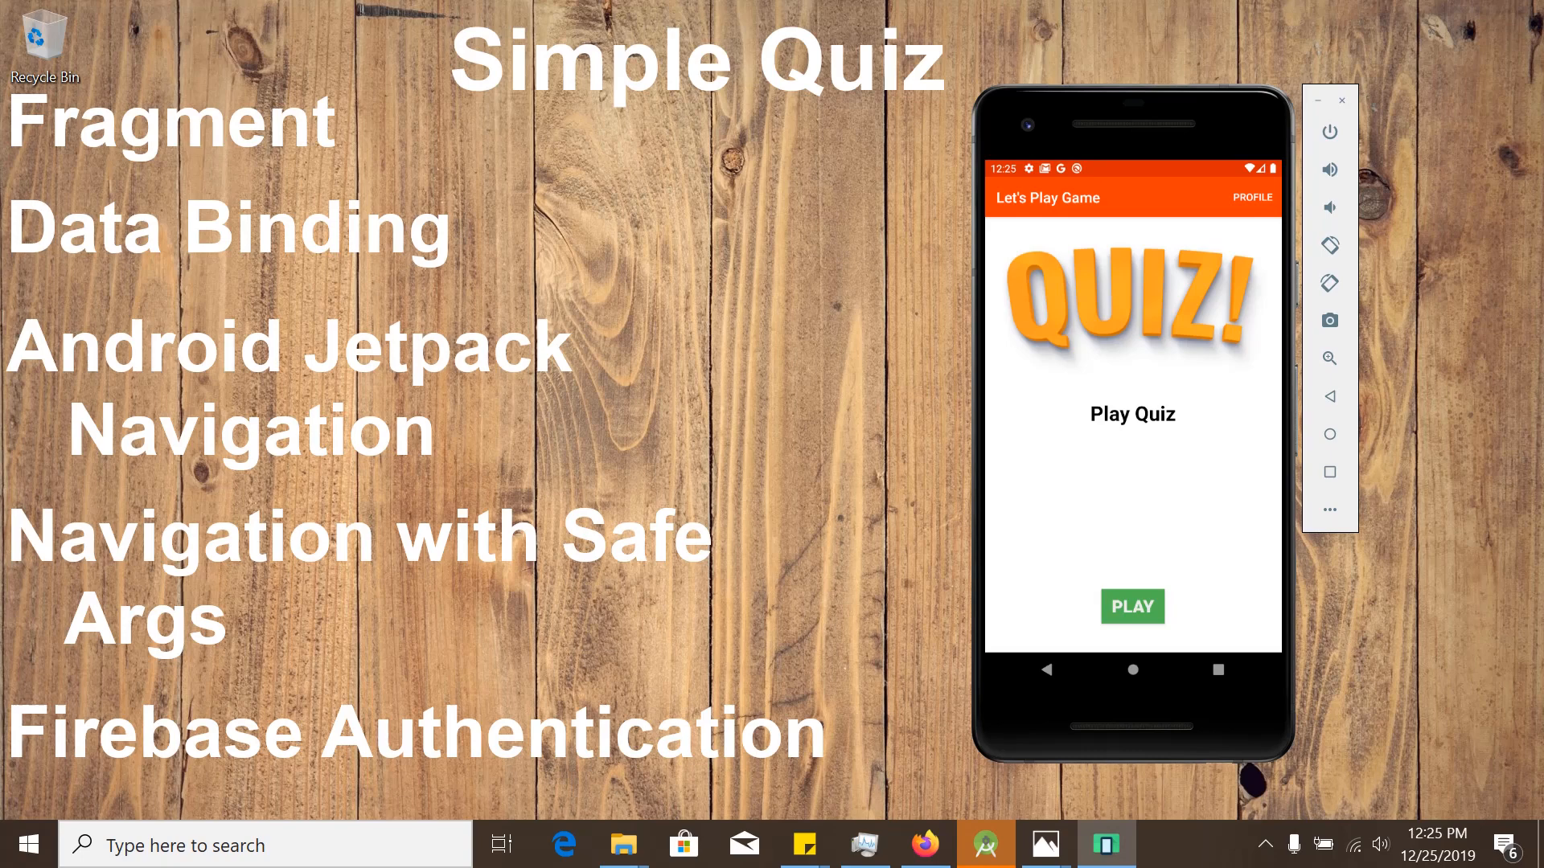
mouse_move(822, 331)
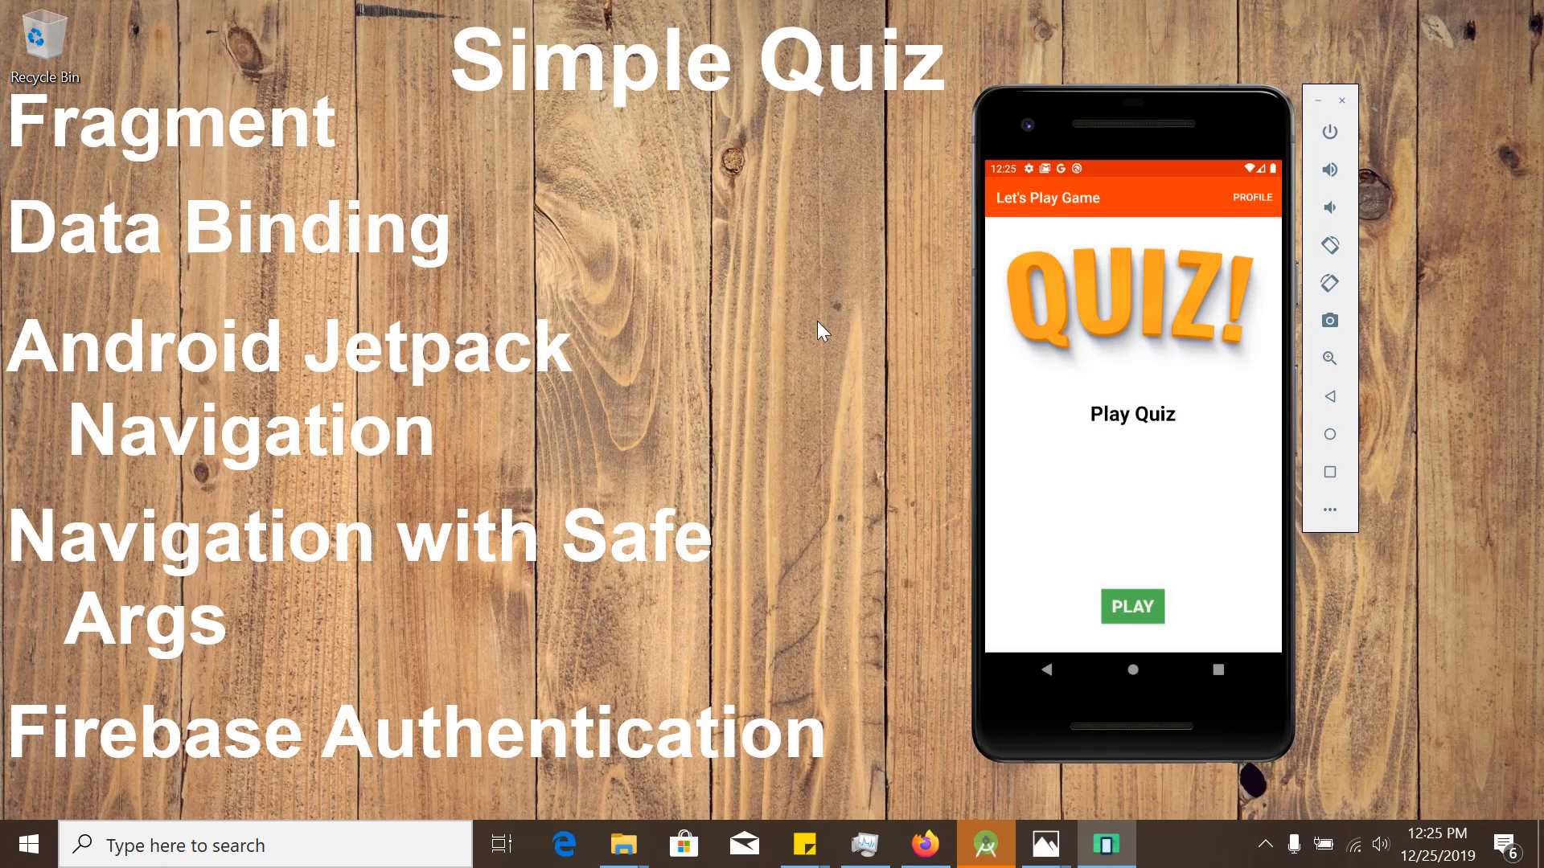
mouse_move(807, 478)
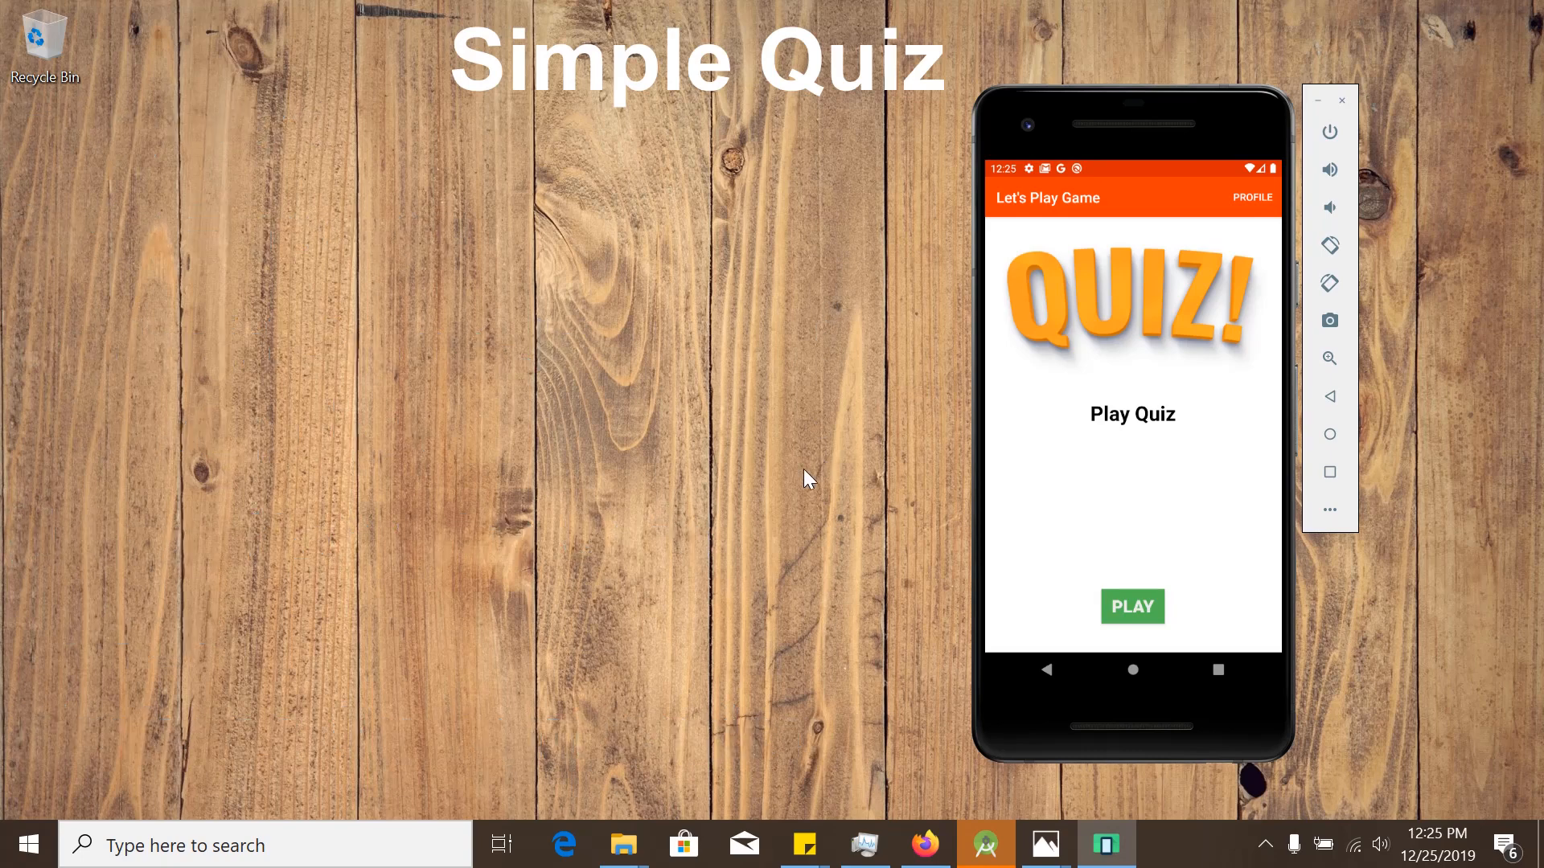
mouse_move(1055, 571)
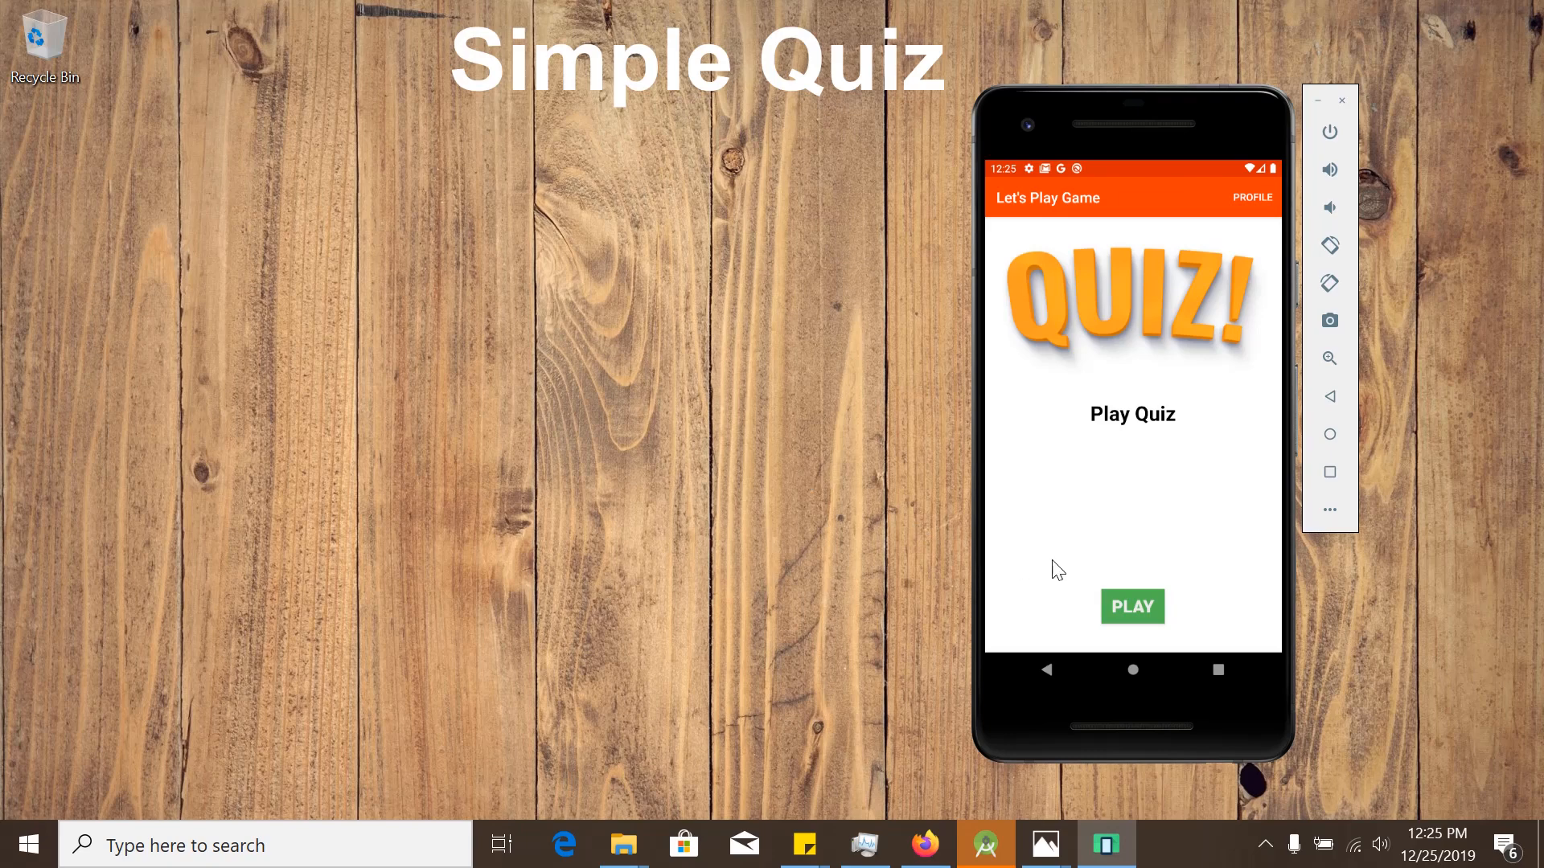
mouse_move(1119, 563)
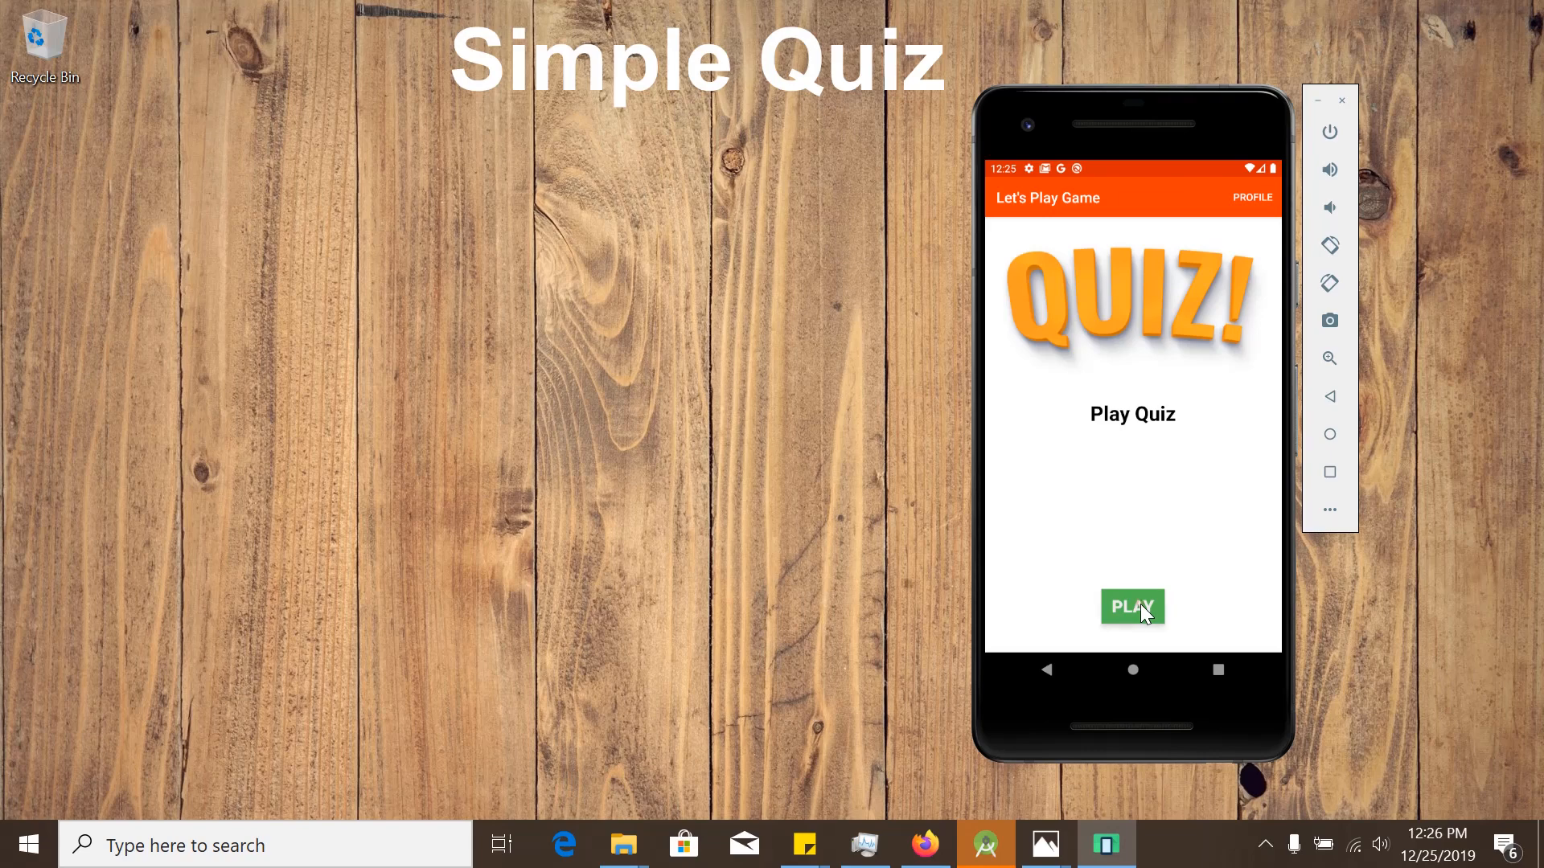
- Start a quiz and answer the mountain pass, Socrates, US states and largest ocean questions to reach the Winner screen with 7 points
click(1130, 606)
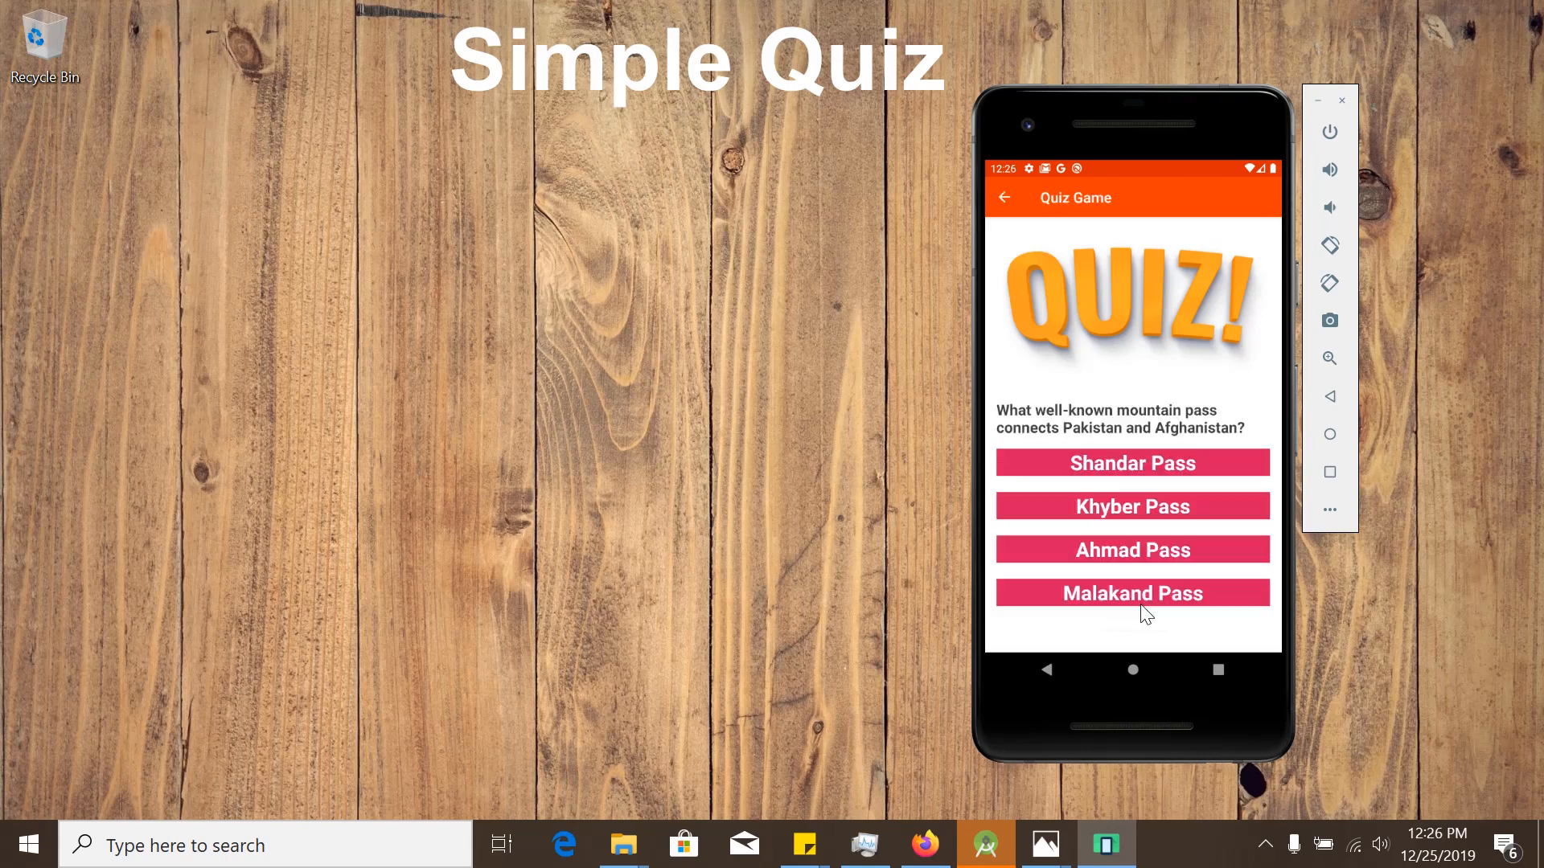
mouse_move(960, 384)
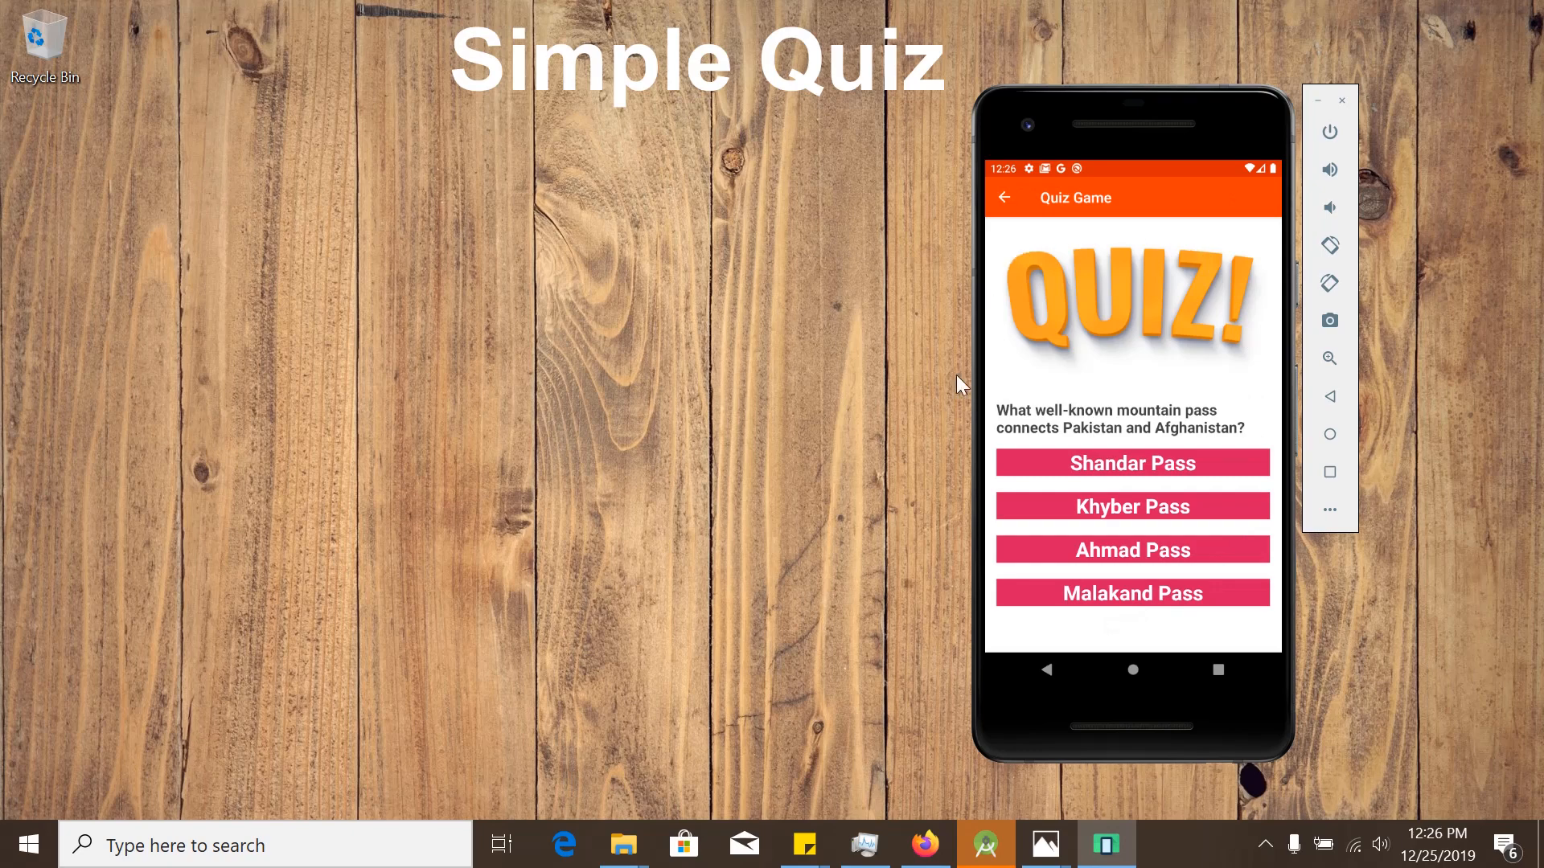
mouse_move(1025, 624)
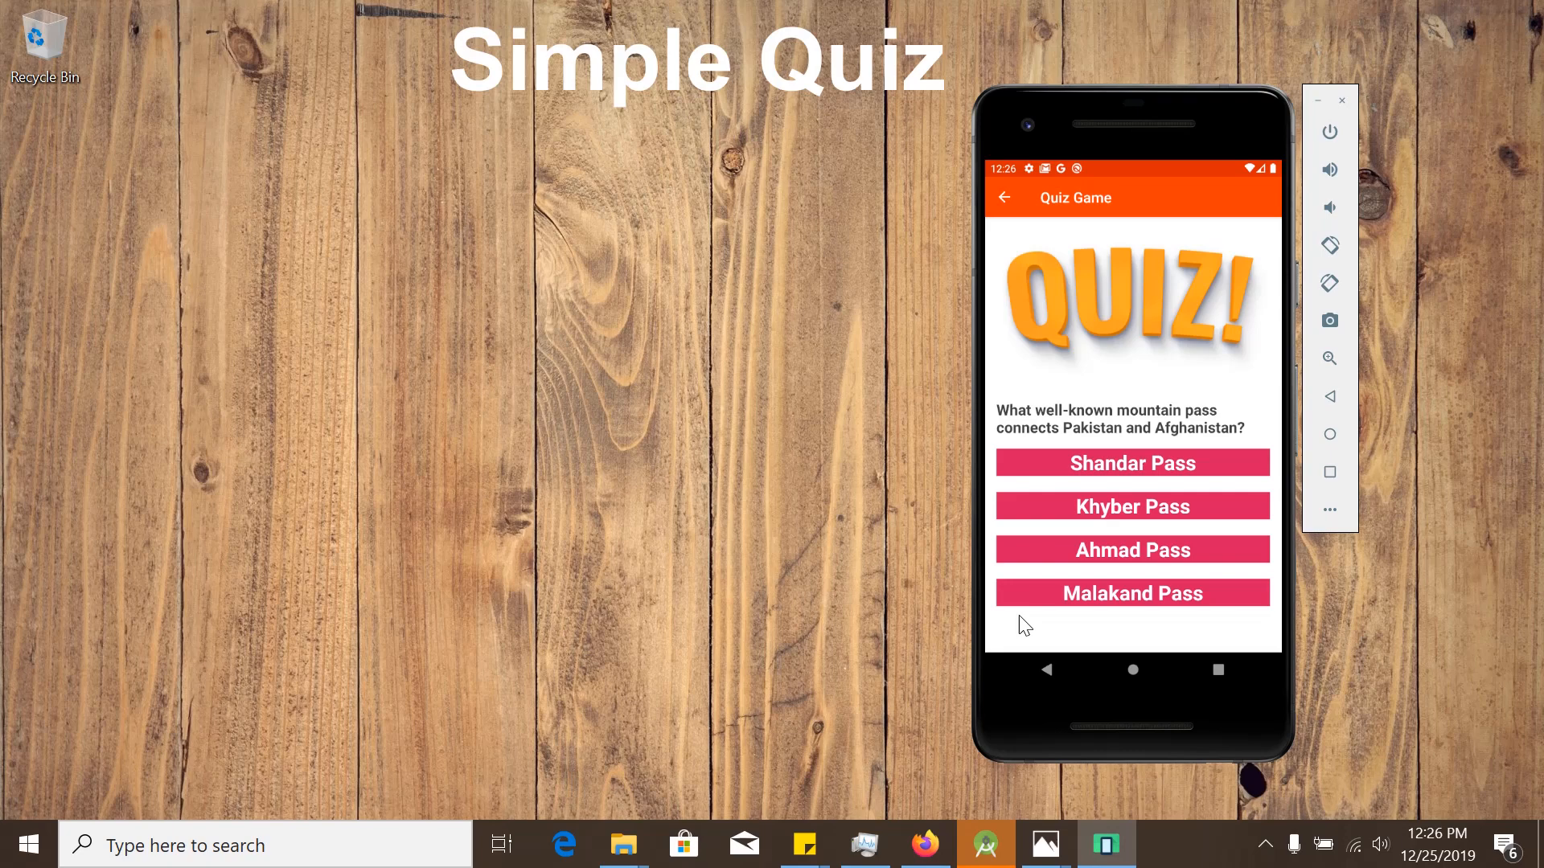
mouse_move(1201, 548)
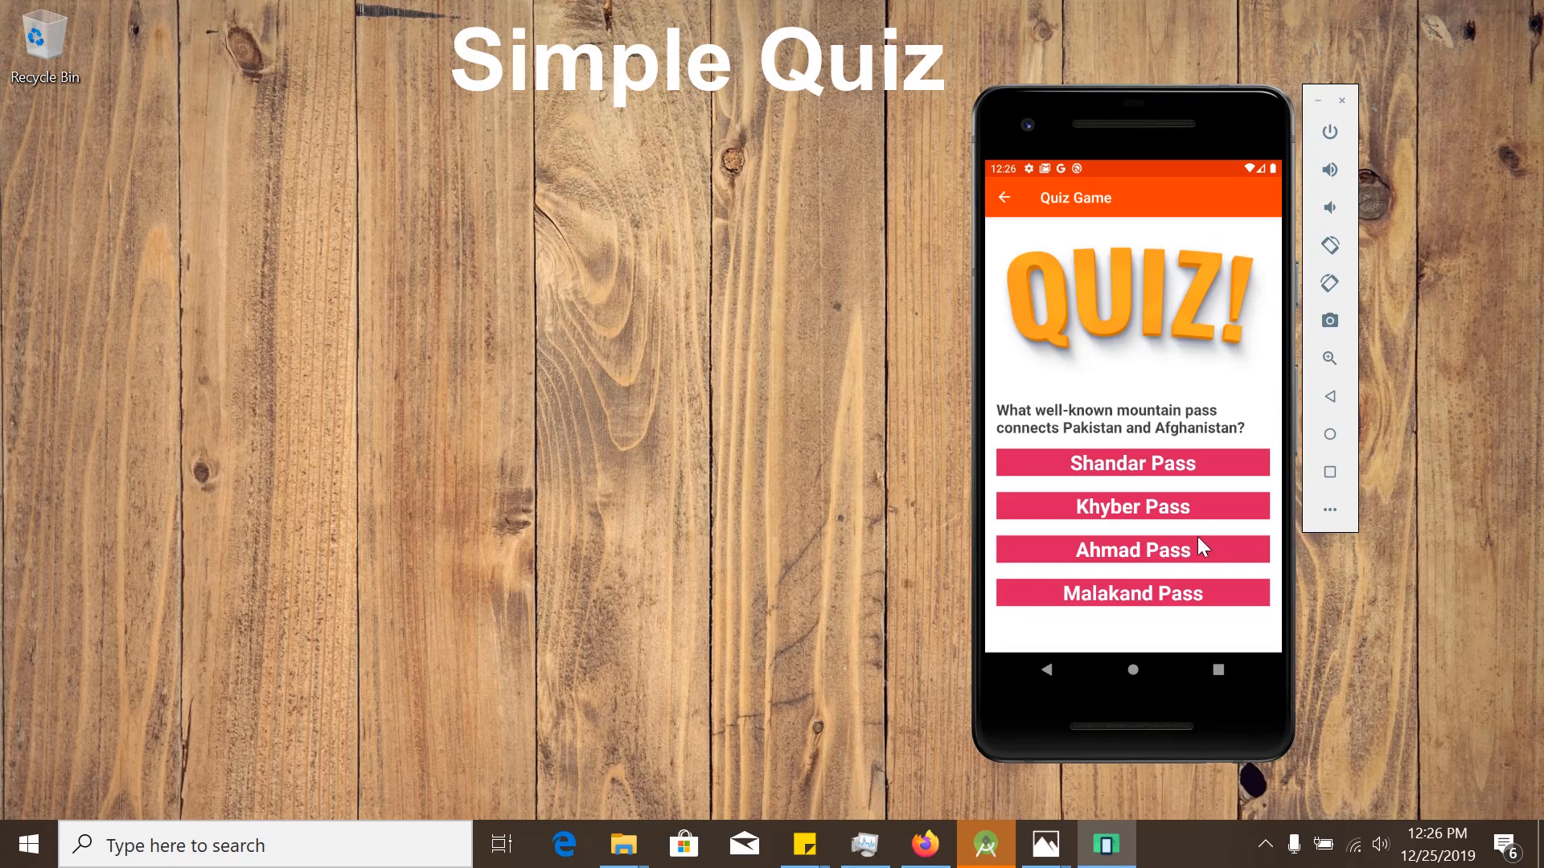
mouse_move(1159, 537)
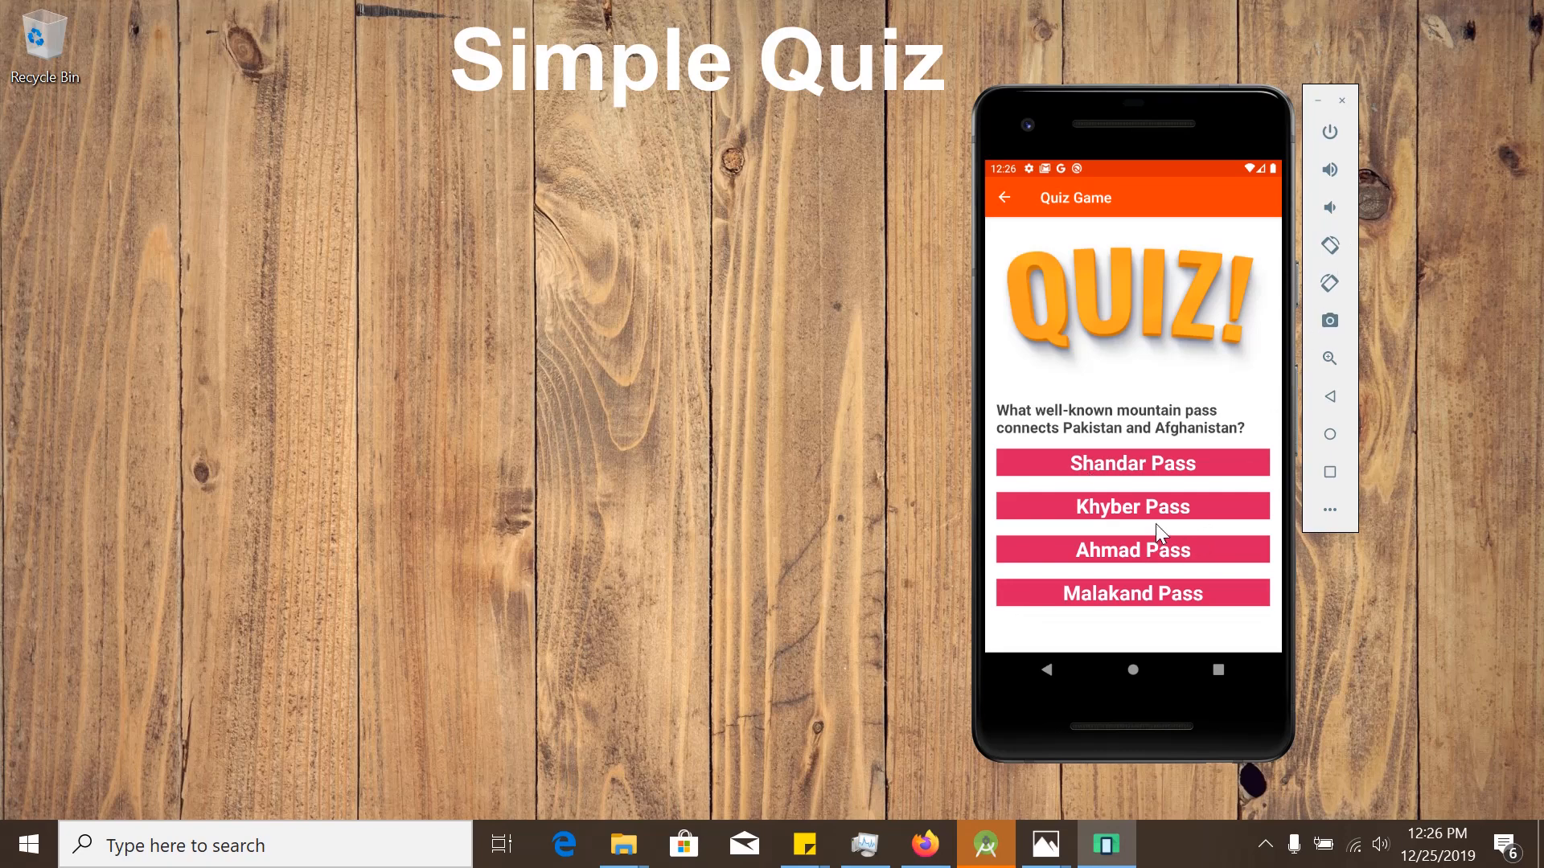
click(1131, 506)
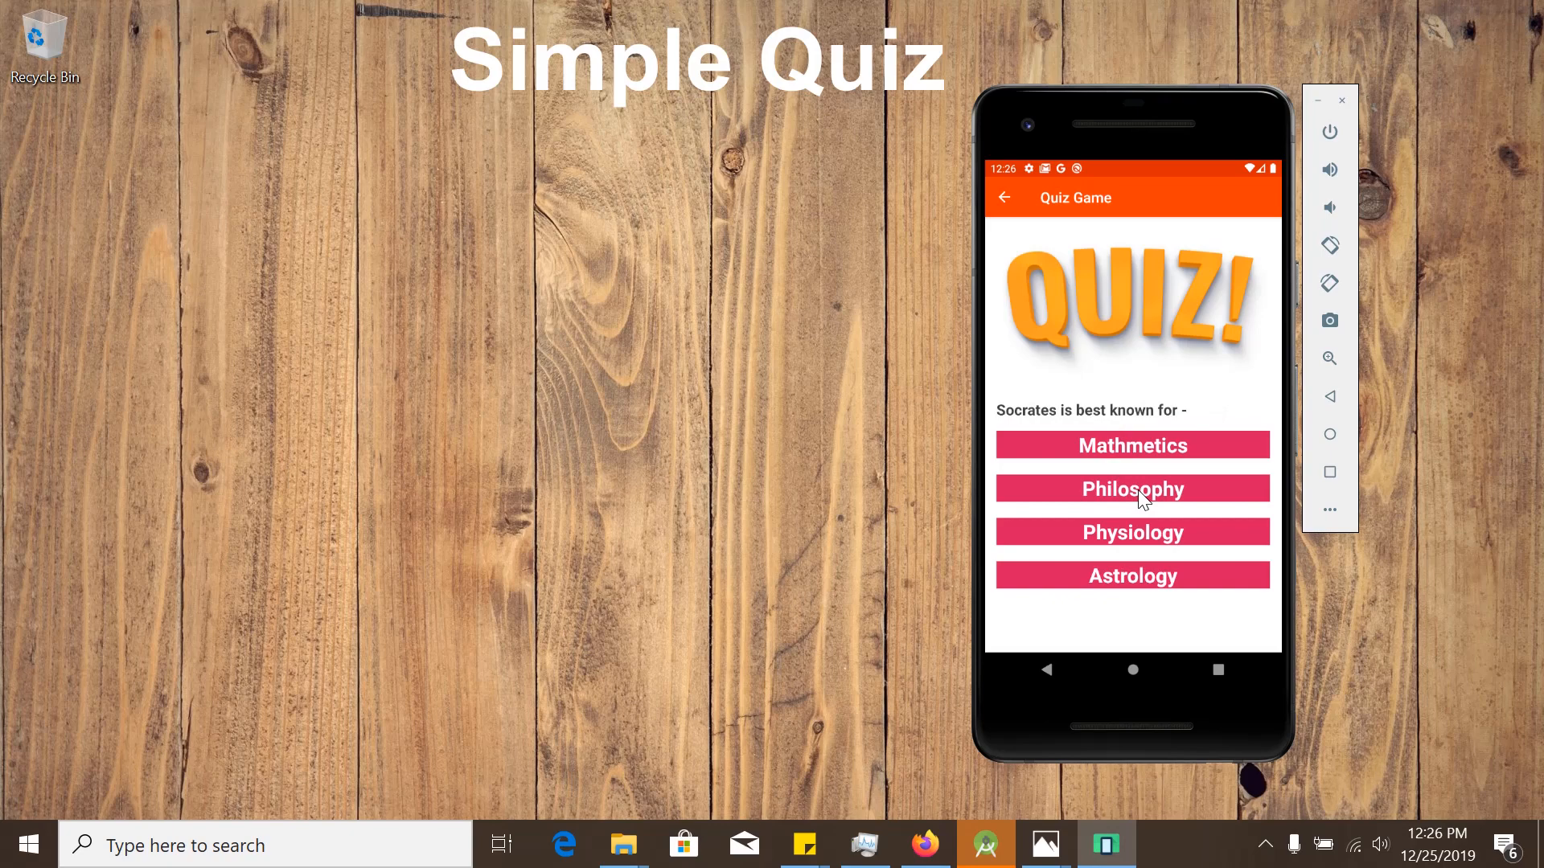
click(1130, 488)
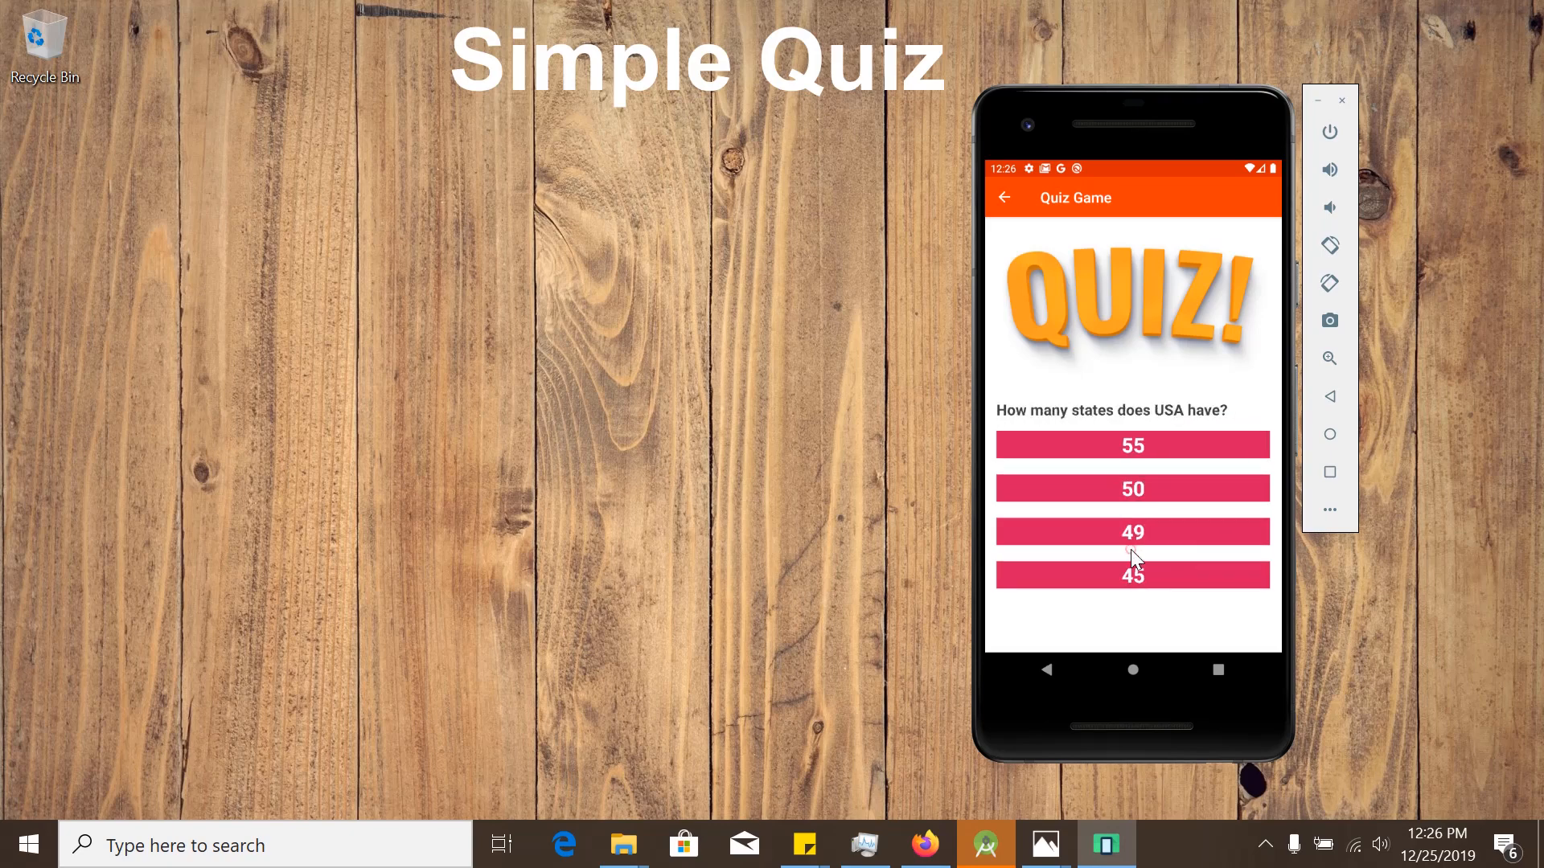
click(1131, 531)
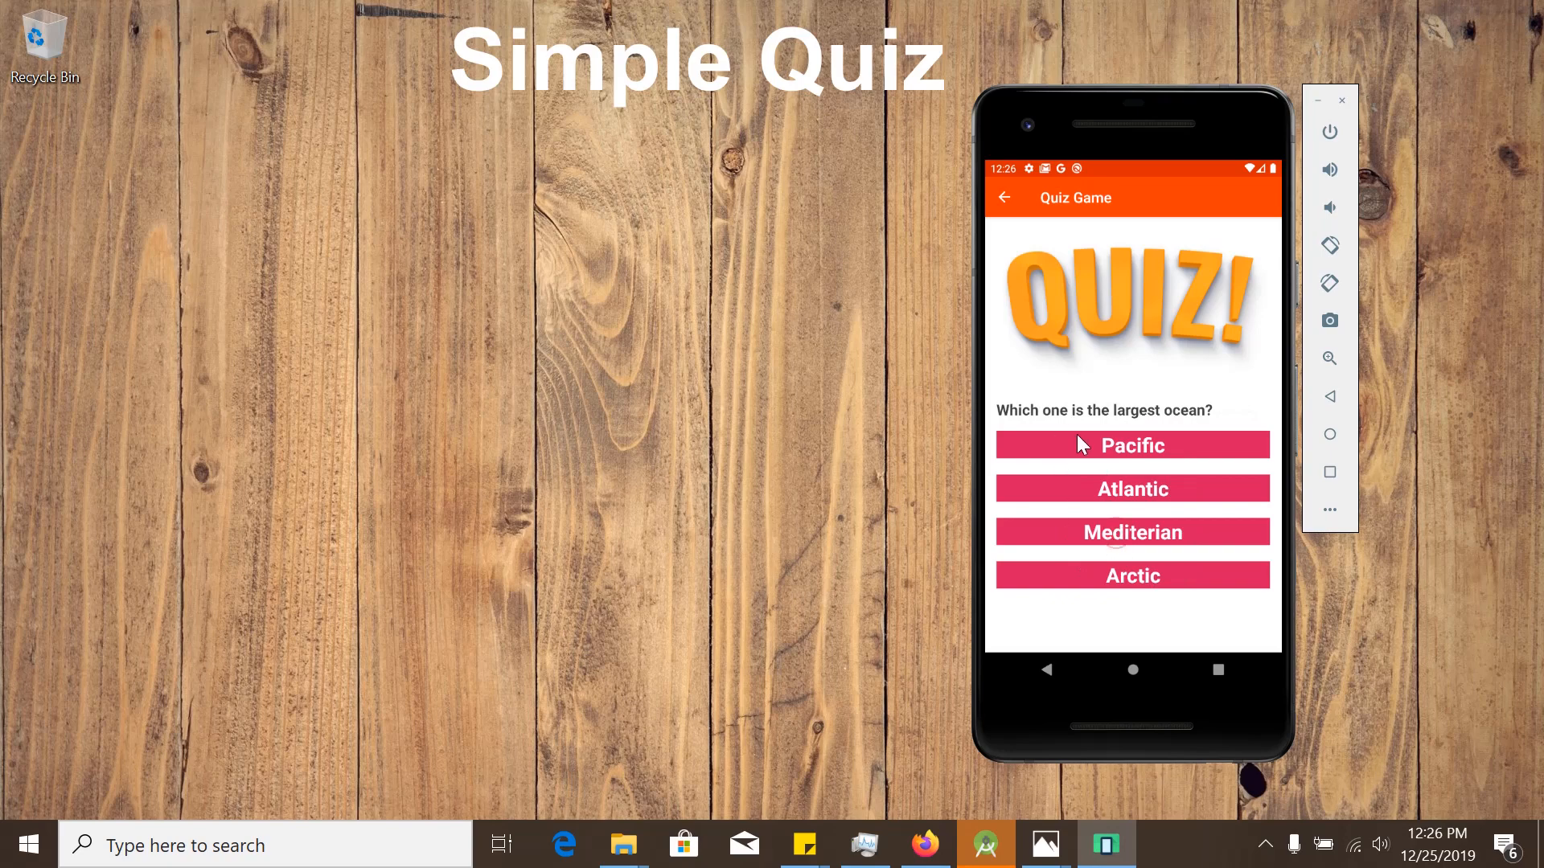
click(1132, 443)
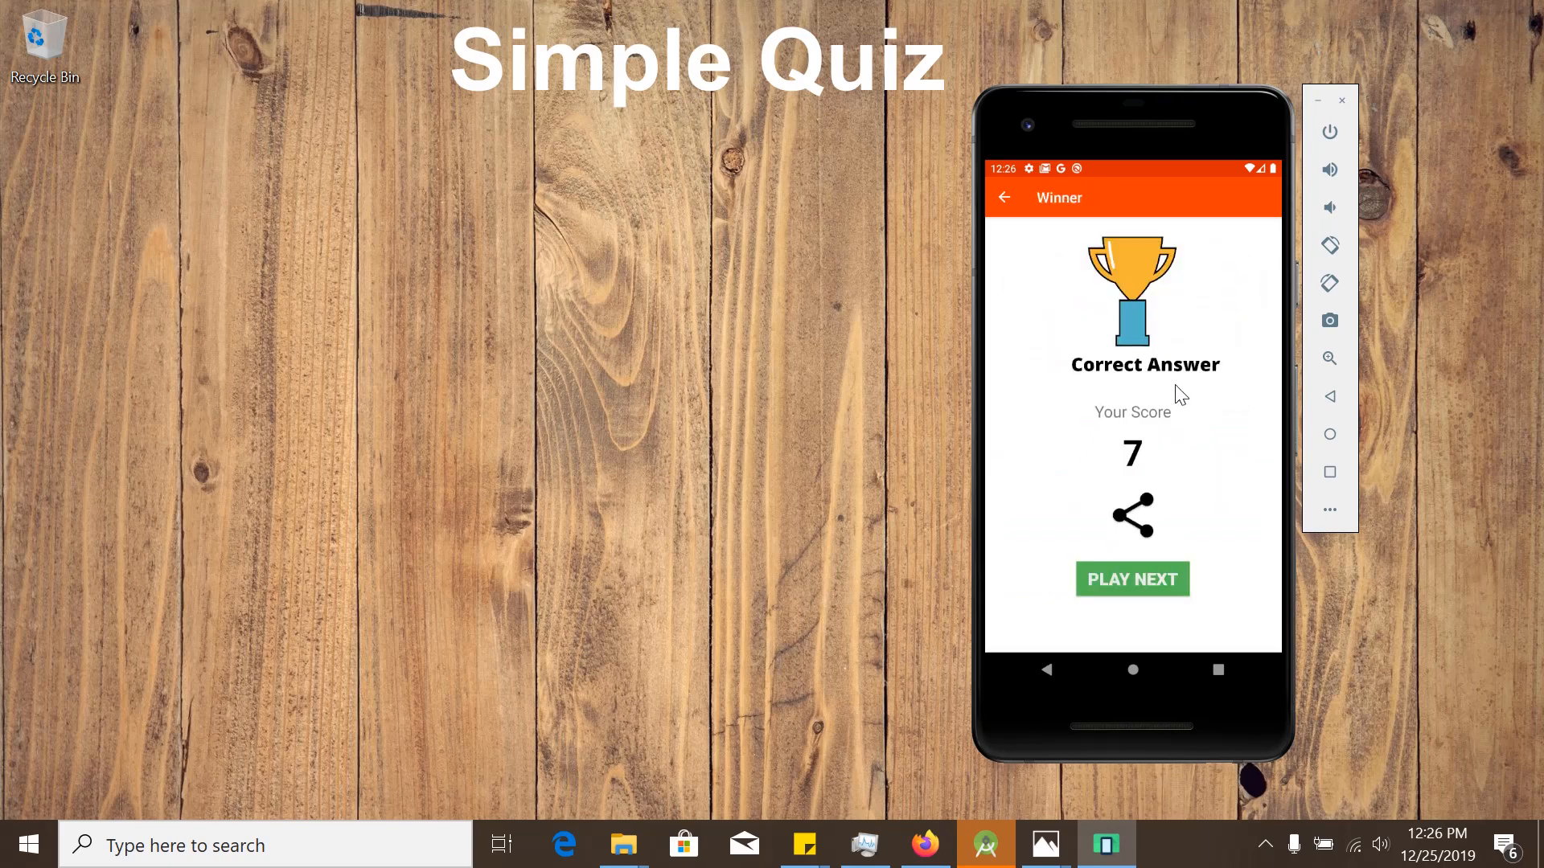
mouse_move(1159, 441)
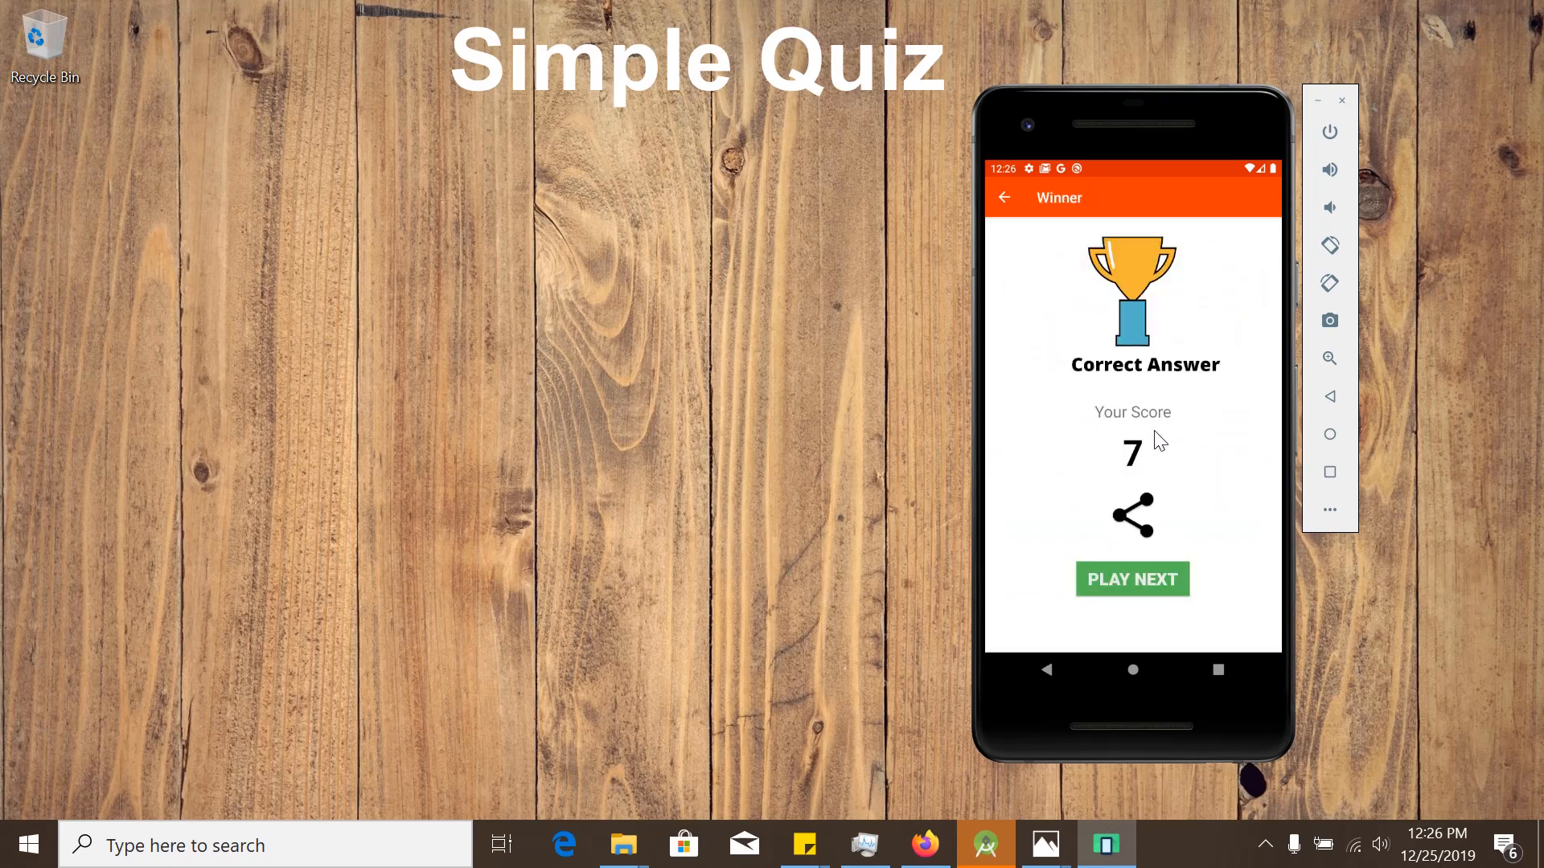
mouse_move(1137, 472)
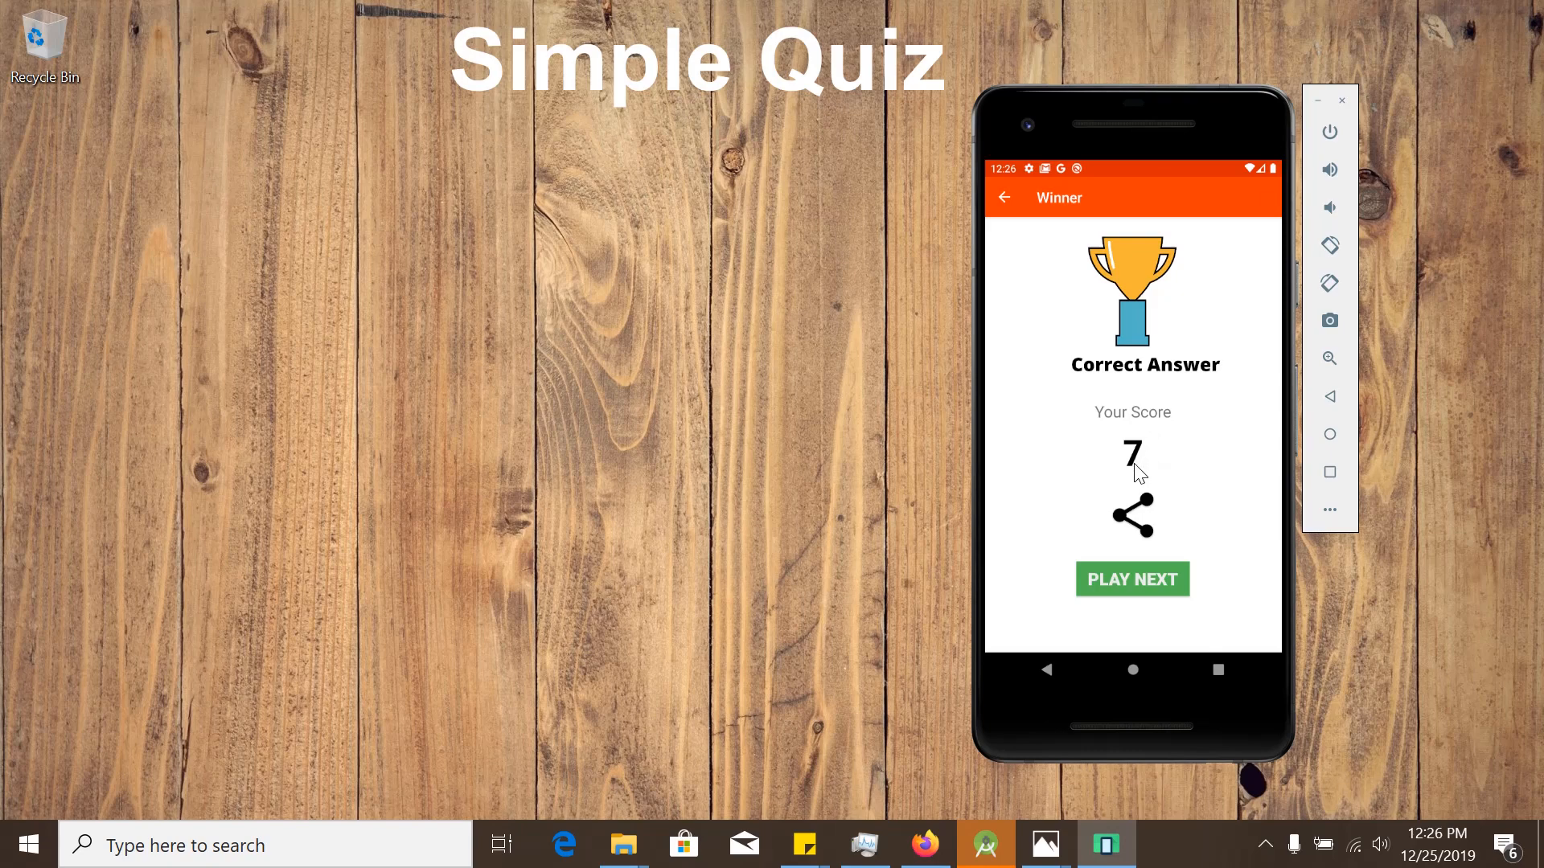
mouse_move(1138, 520)
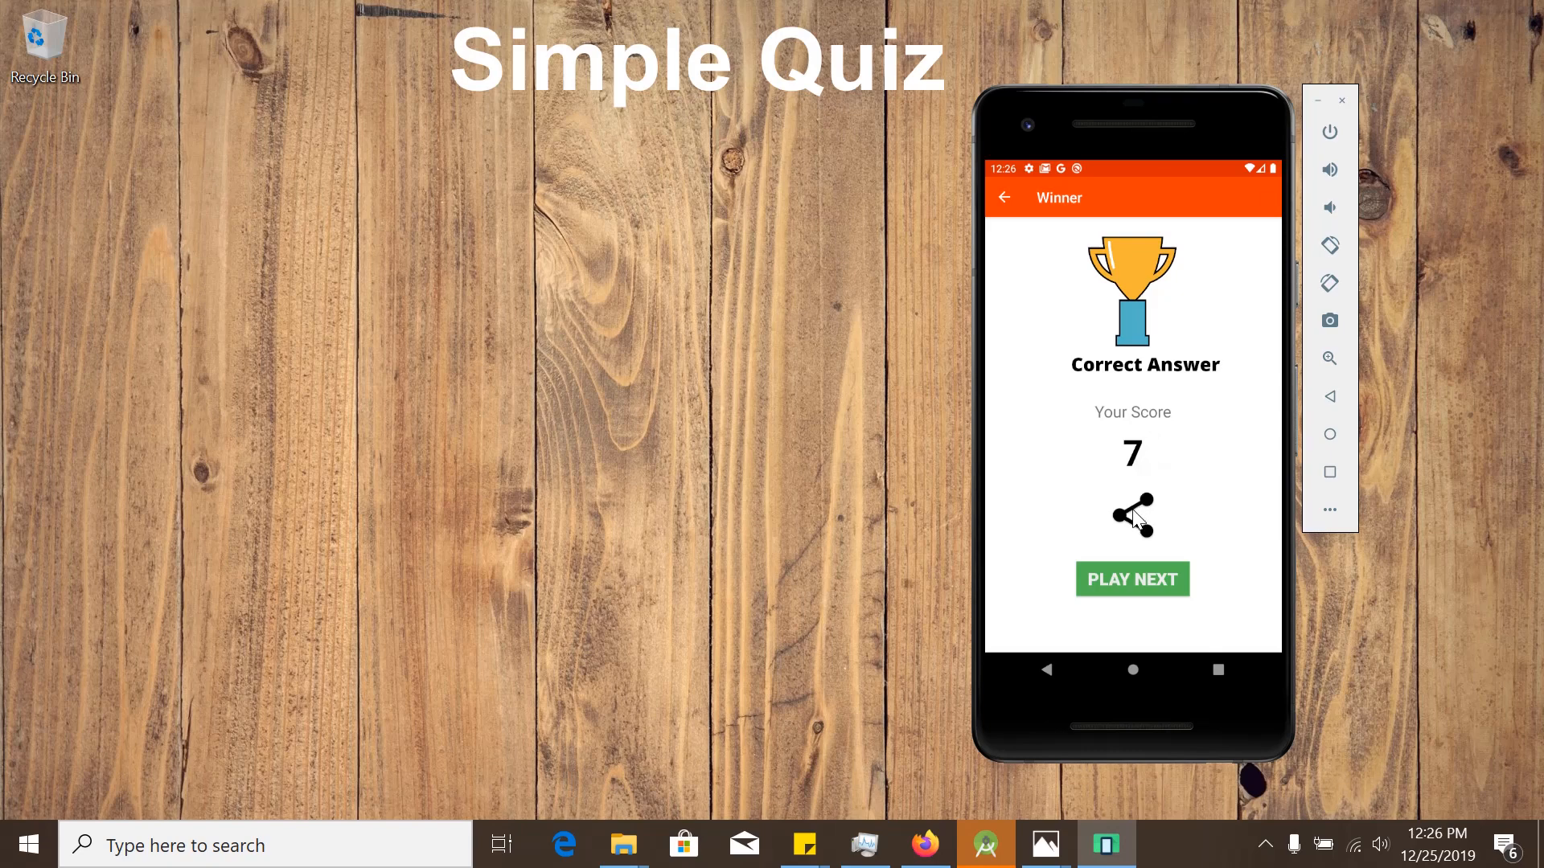
- Share the score through Gmail just once, producing the 'Got 7 points' draft, then go back to the Winner screen
click(1132, 515)
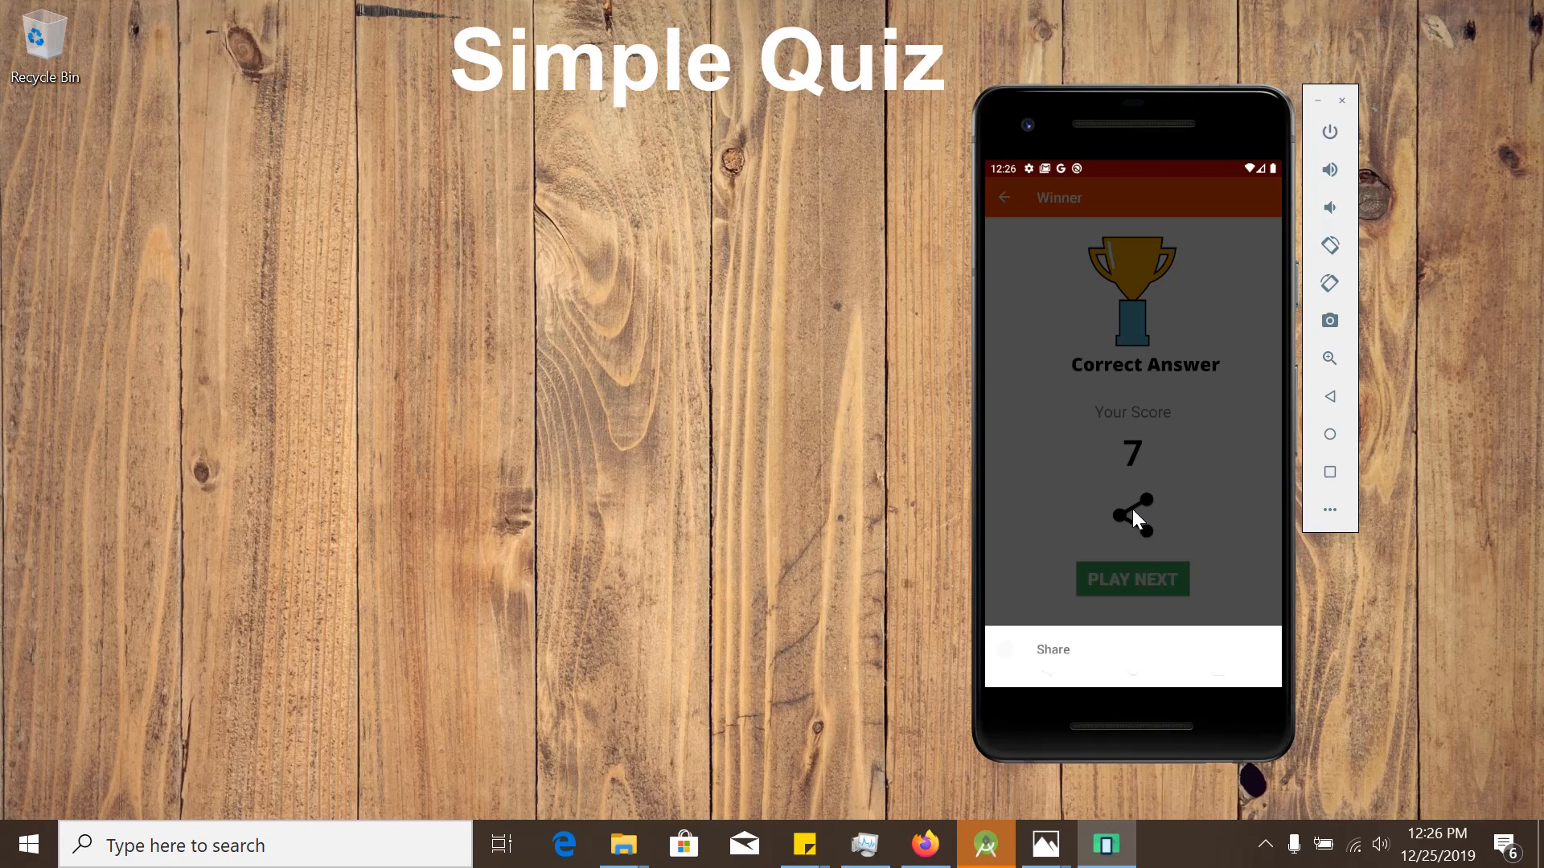
click(1051, 648)
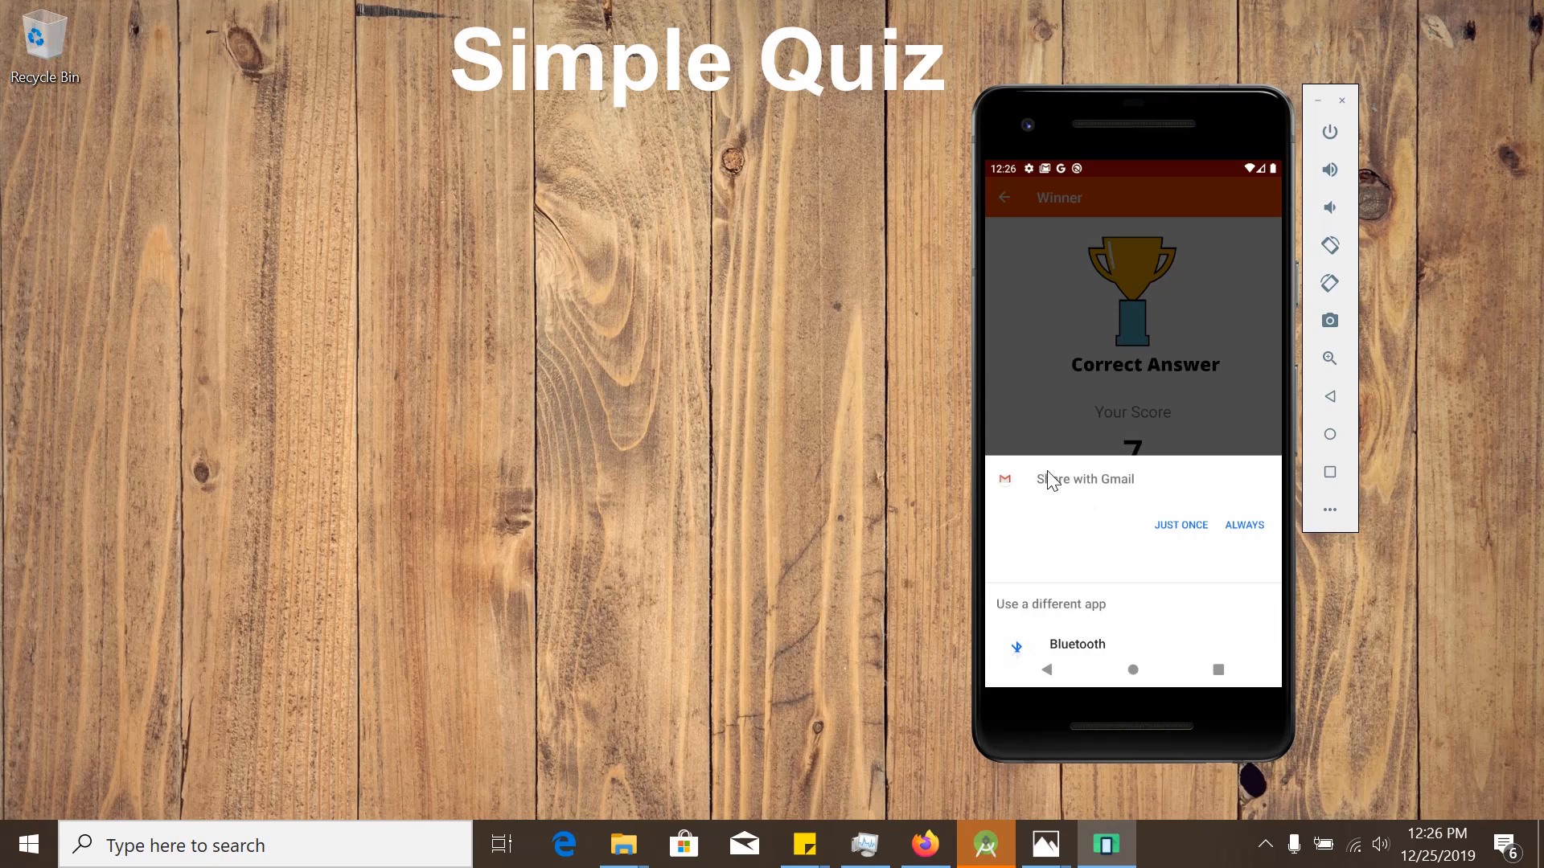
click(1181, 525)
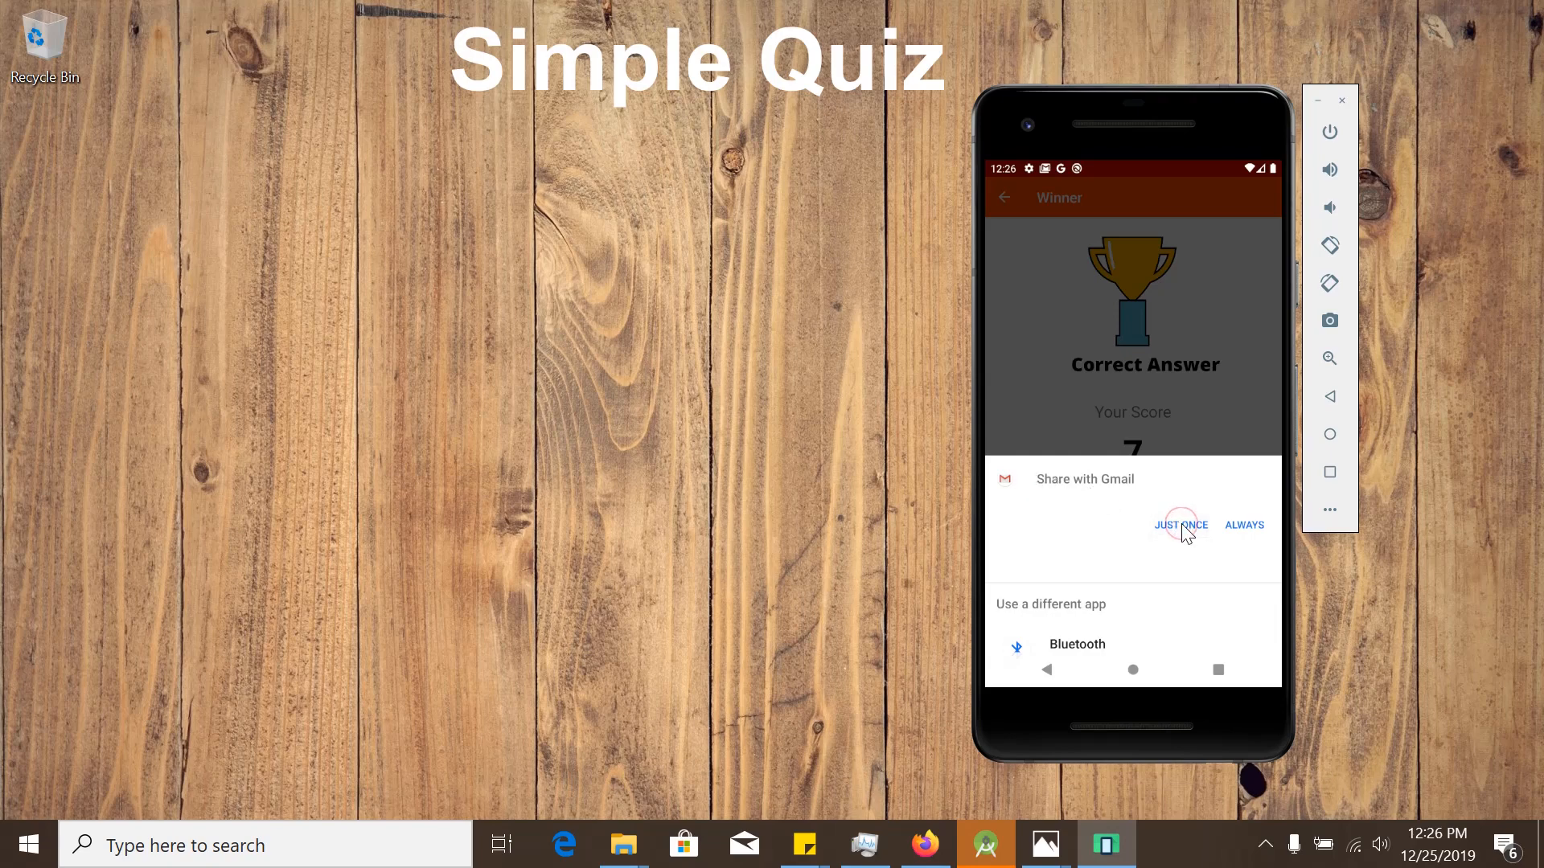
click(1179, 524)
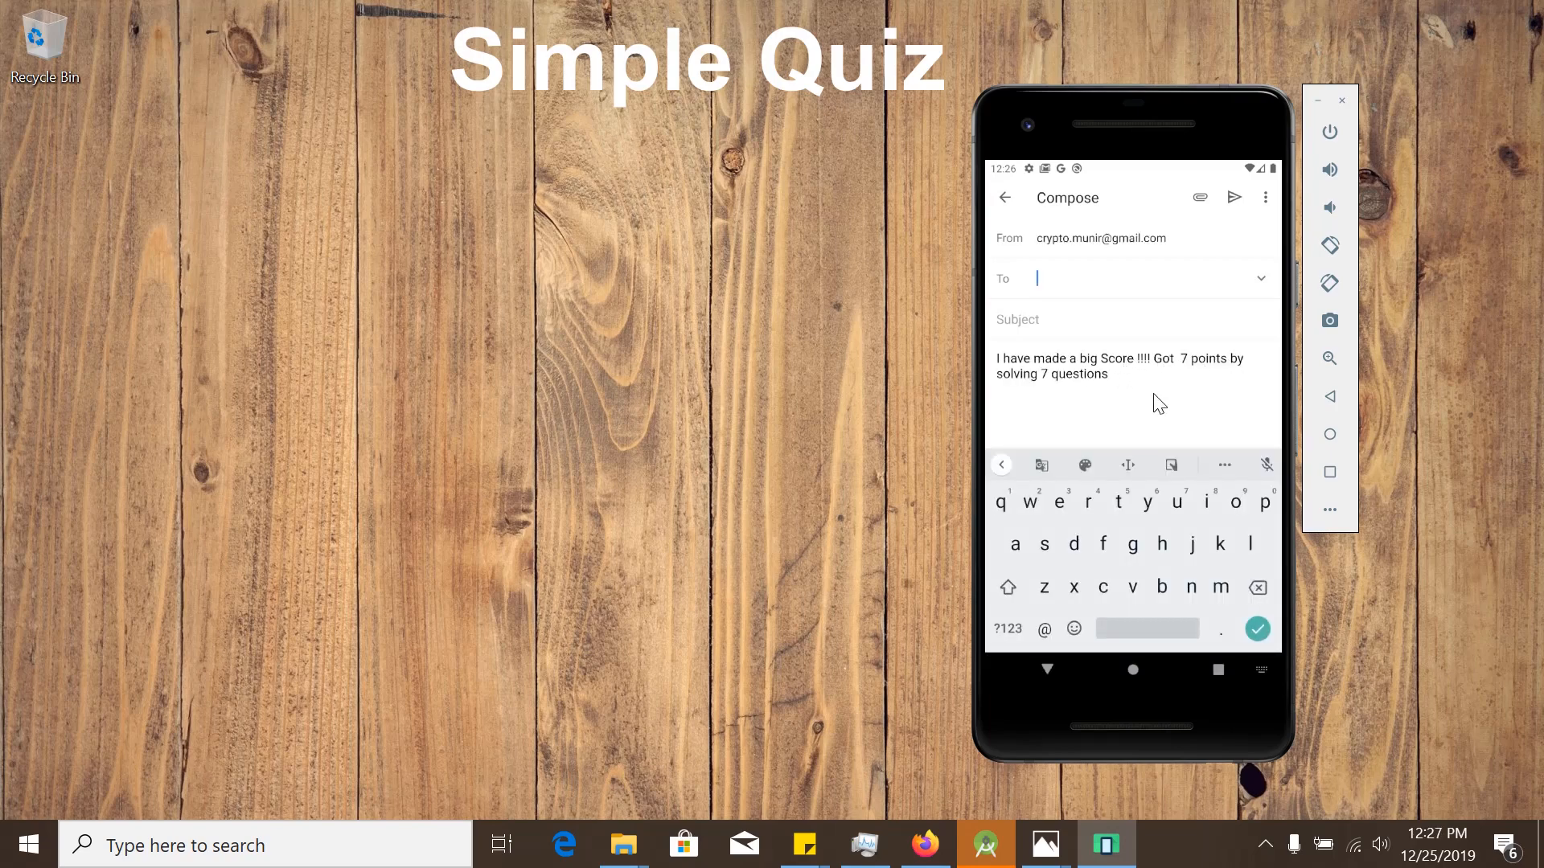
mouse_move(1046, 661)
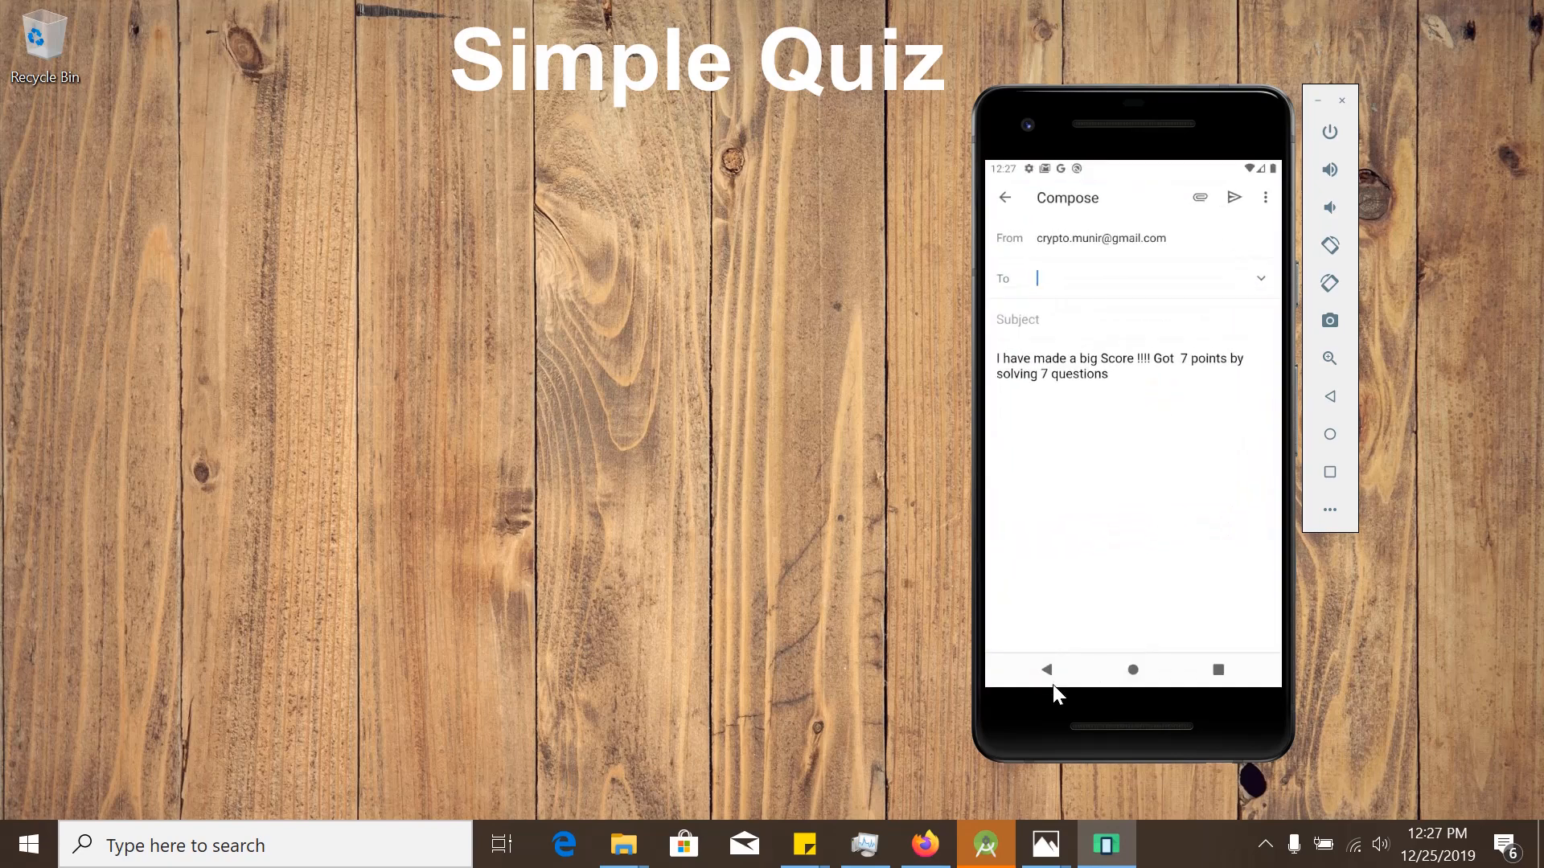
click(1047, 671)
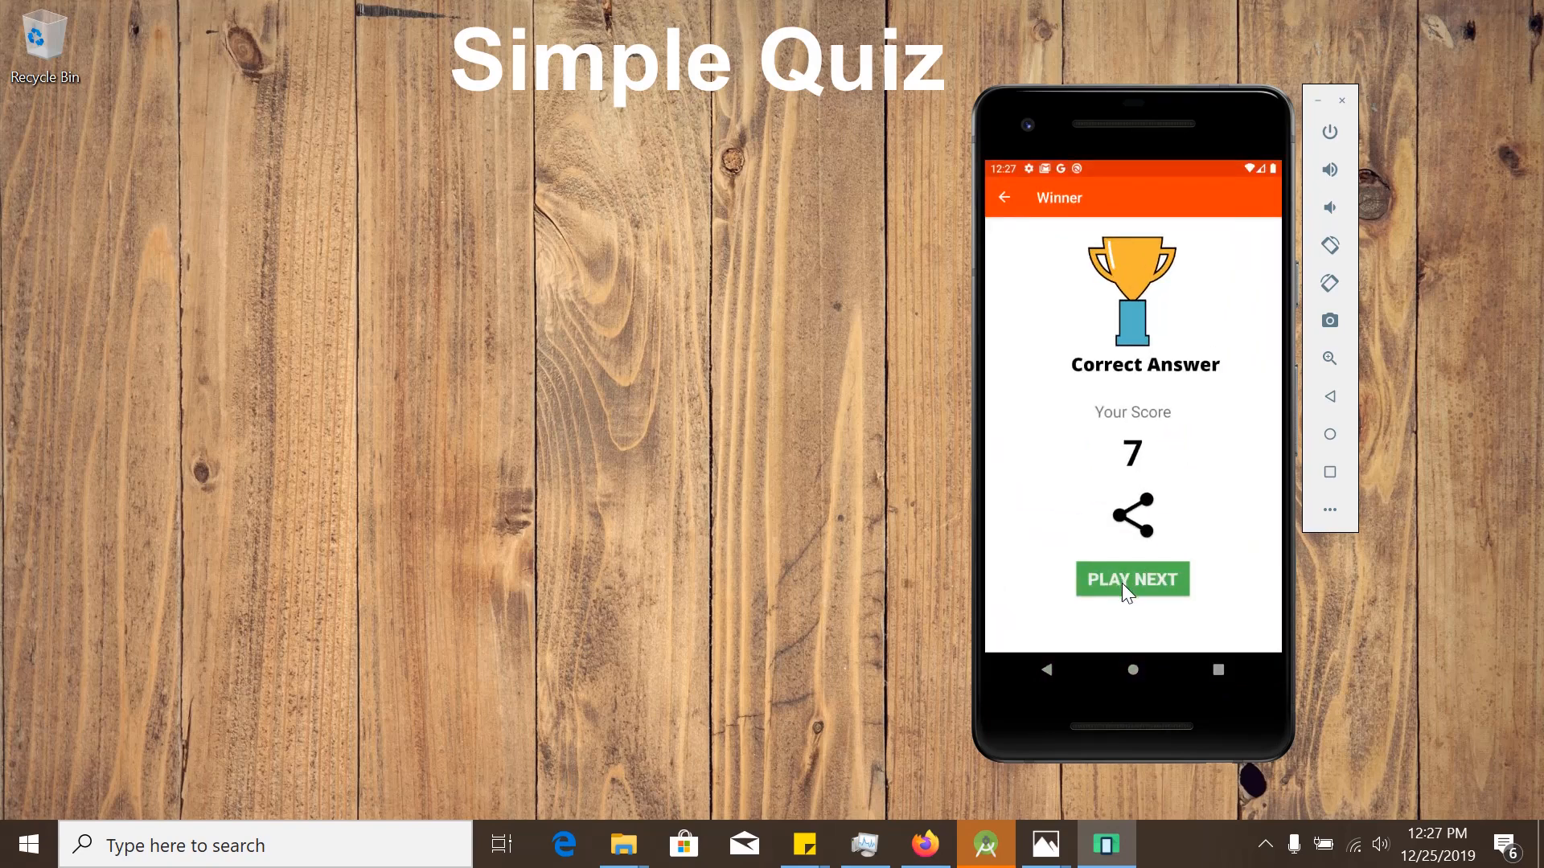
- Play the next round, answering the Marathon, first US President and US states questions, ending on Try Again with 1 point
click(1131, 579)
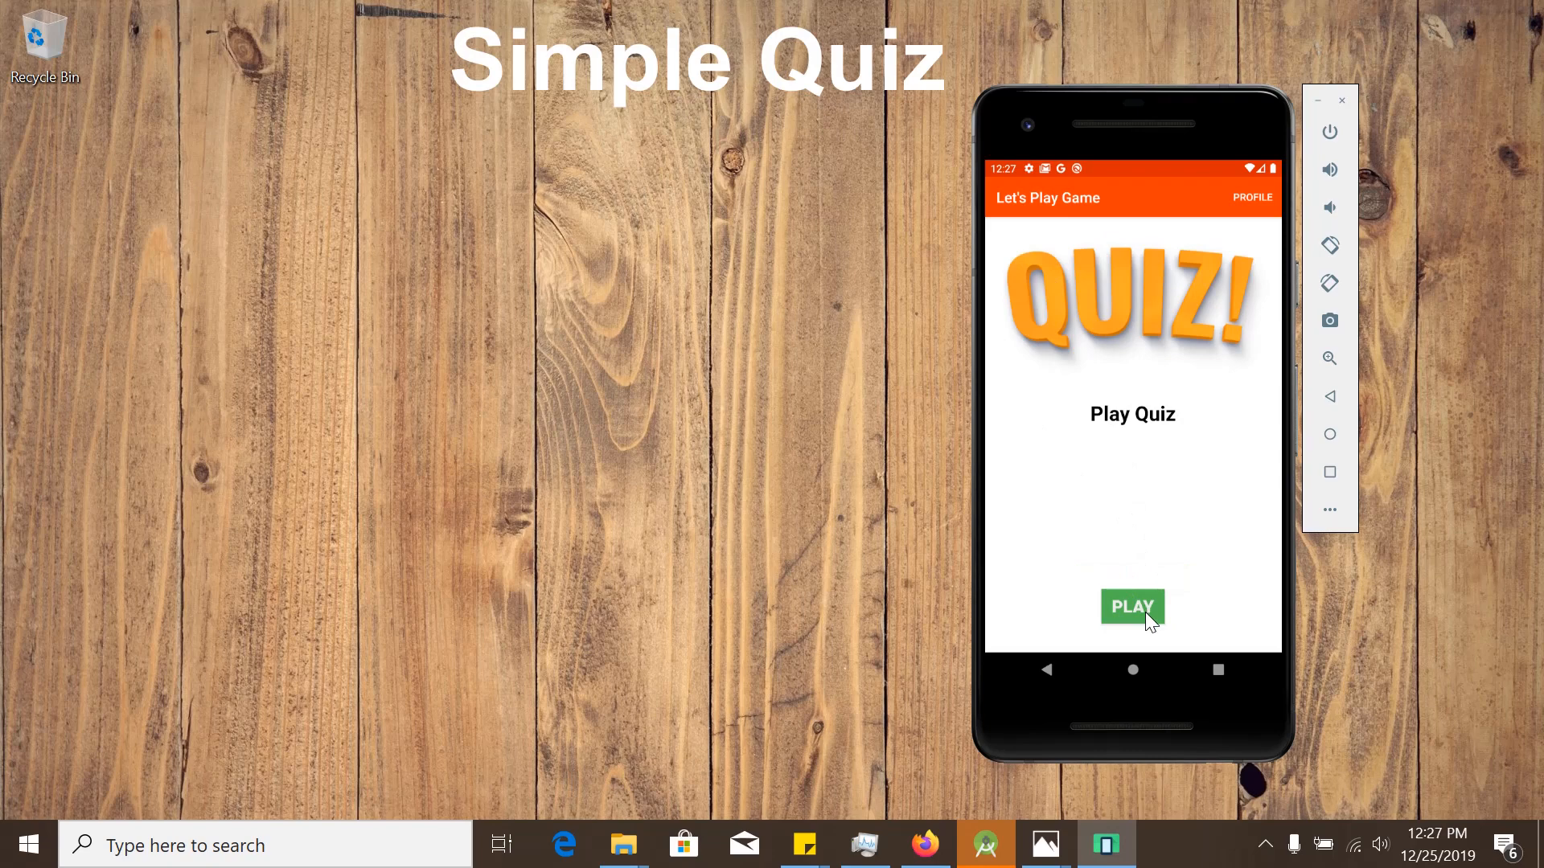
click(1130, 606)
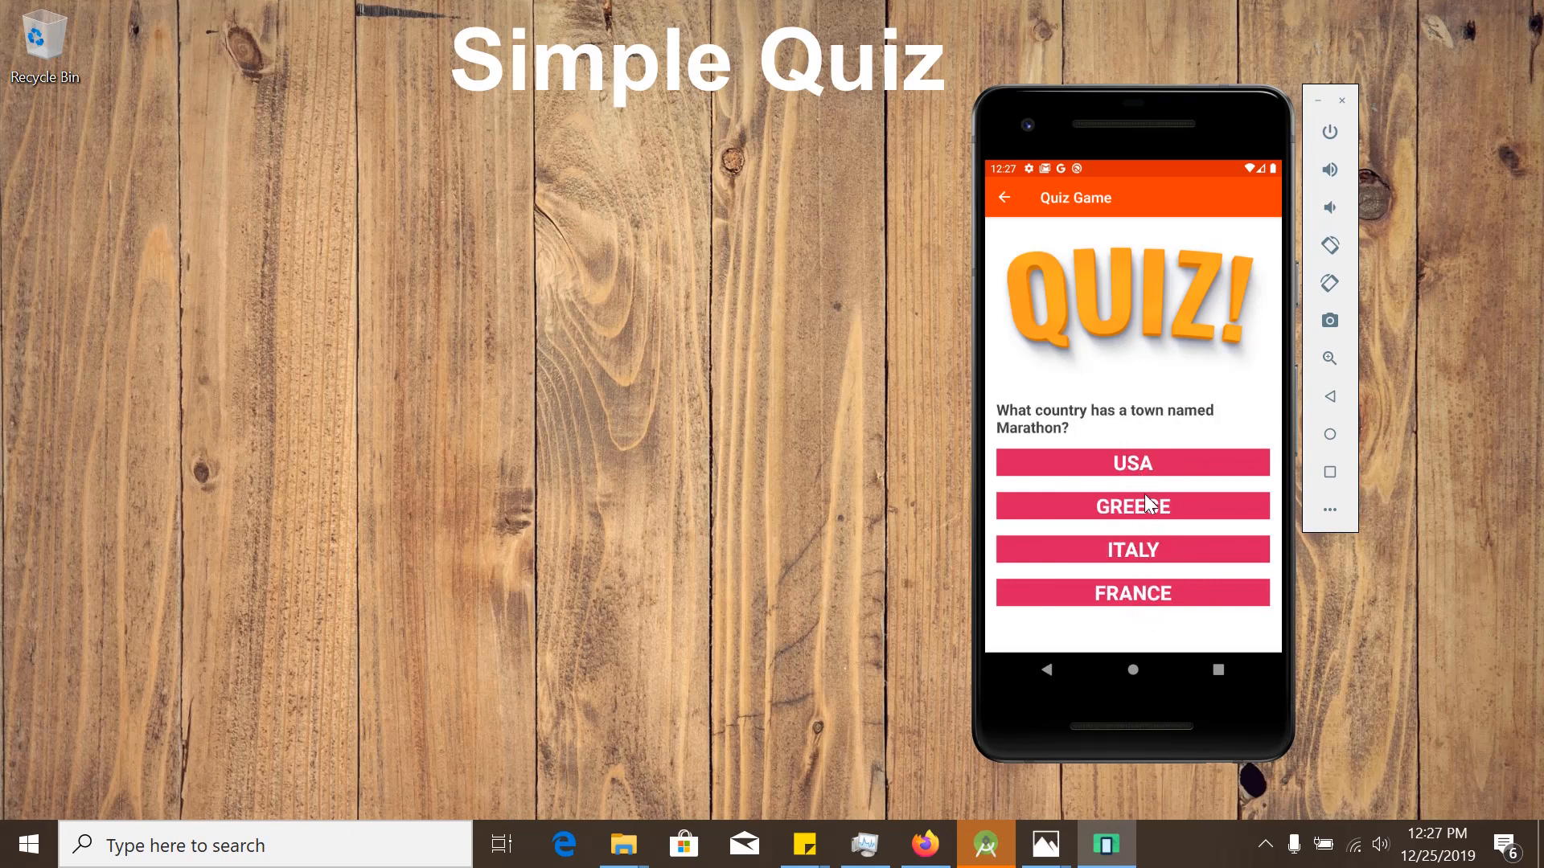
click(1132, 504)
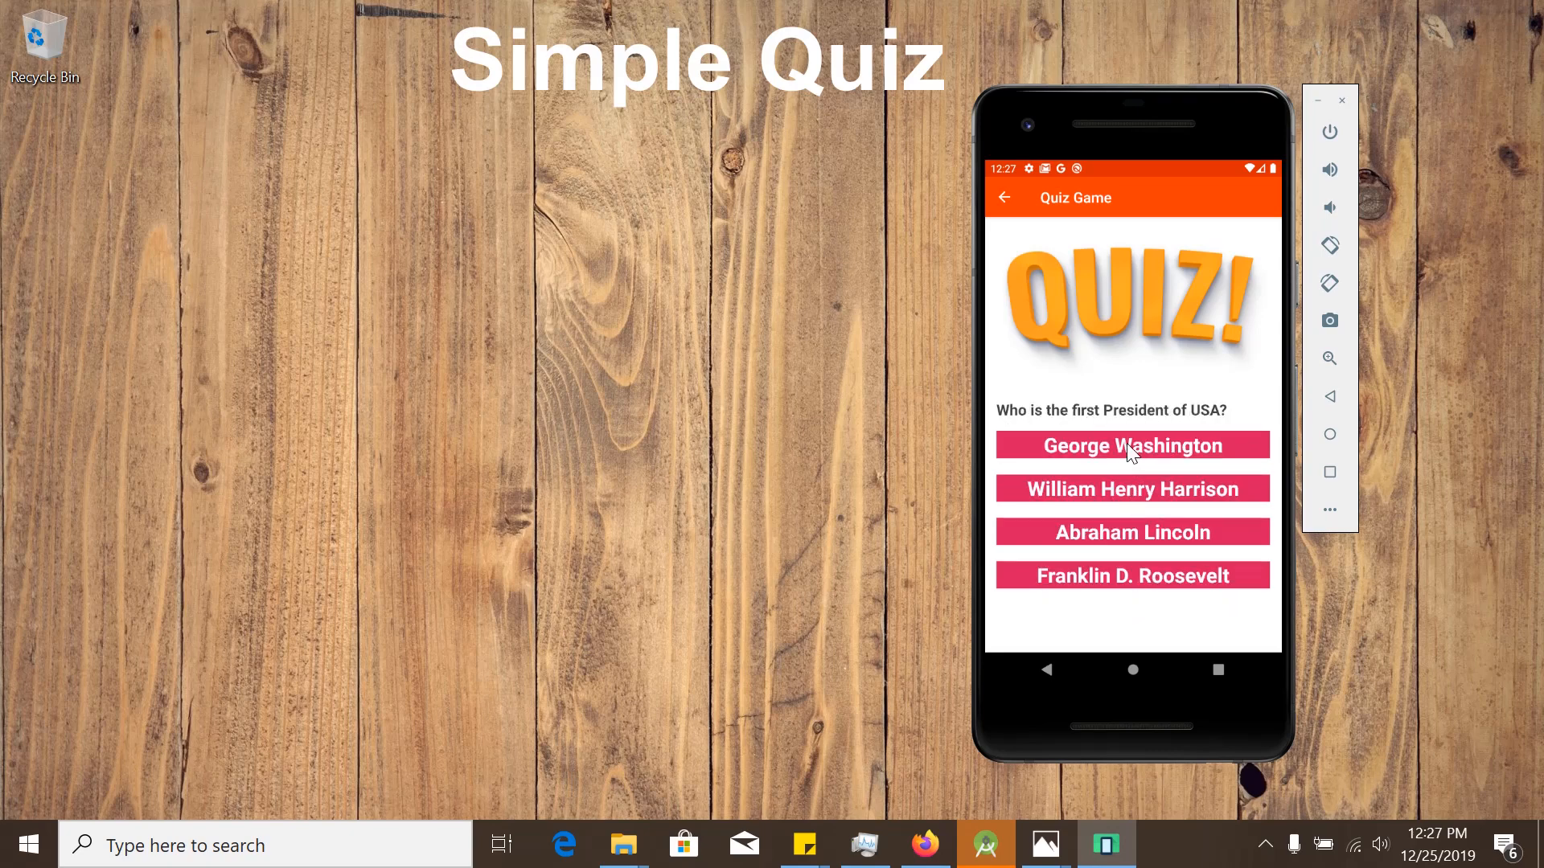
click(1131, 446)
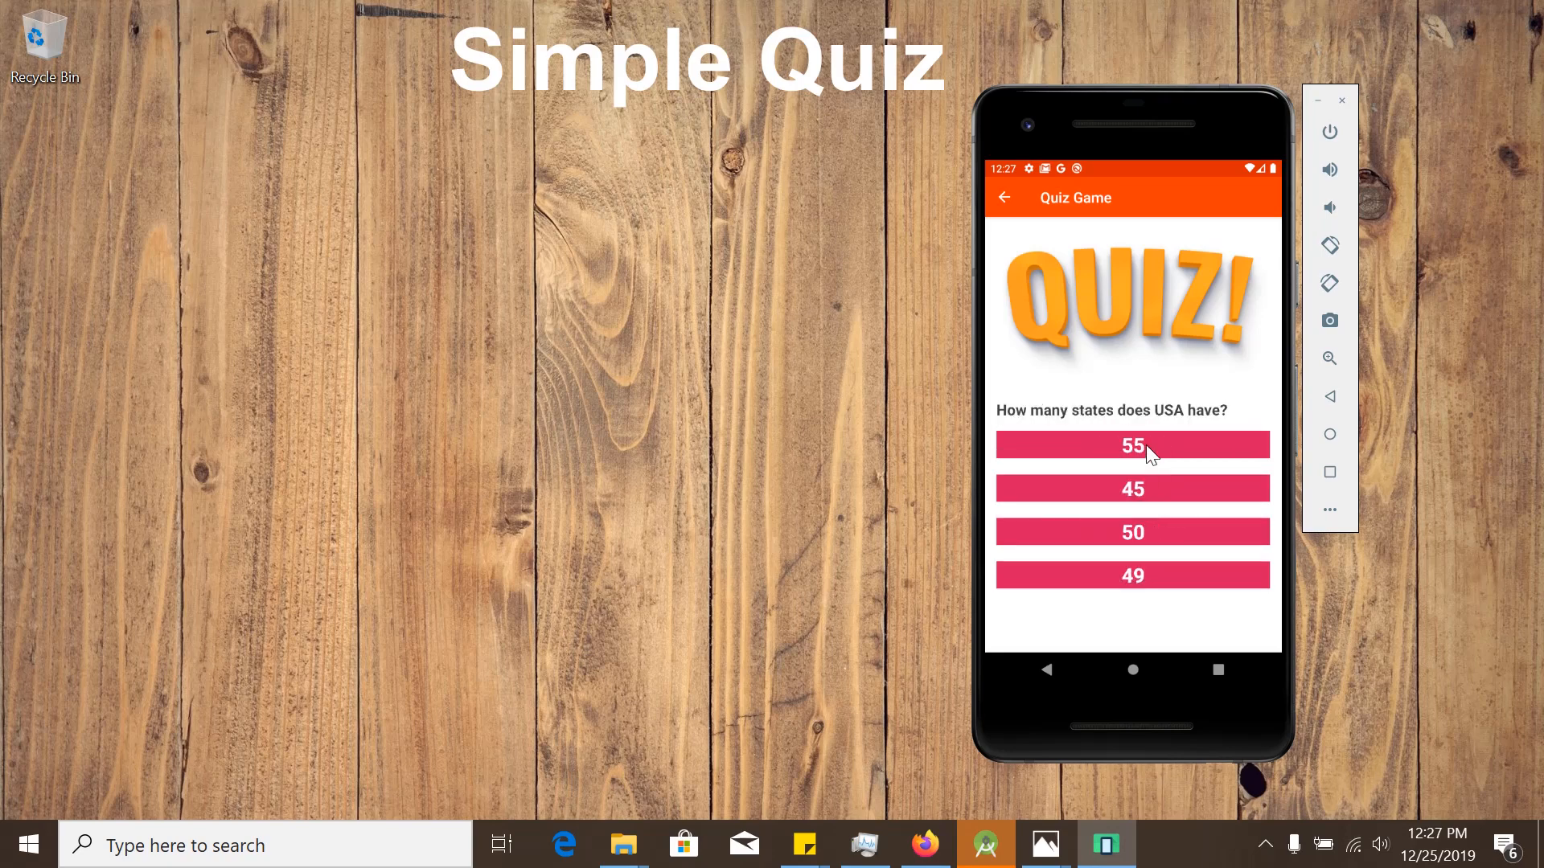
click(1133, 444)
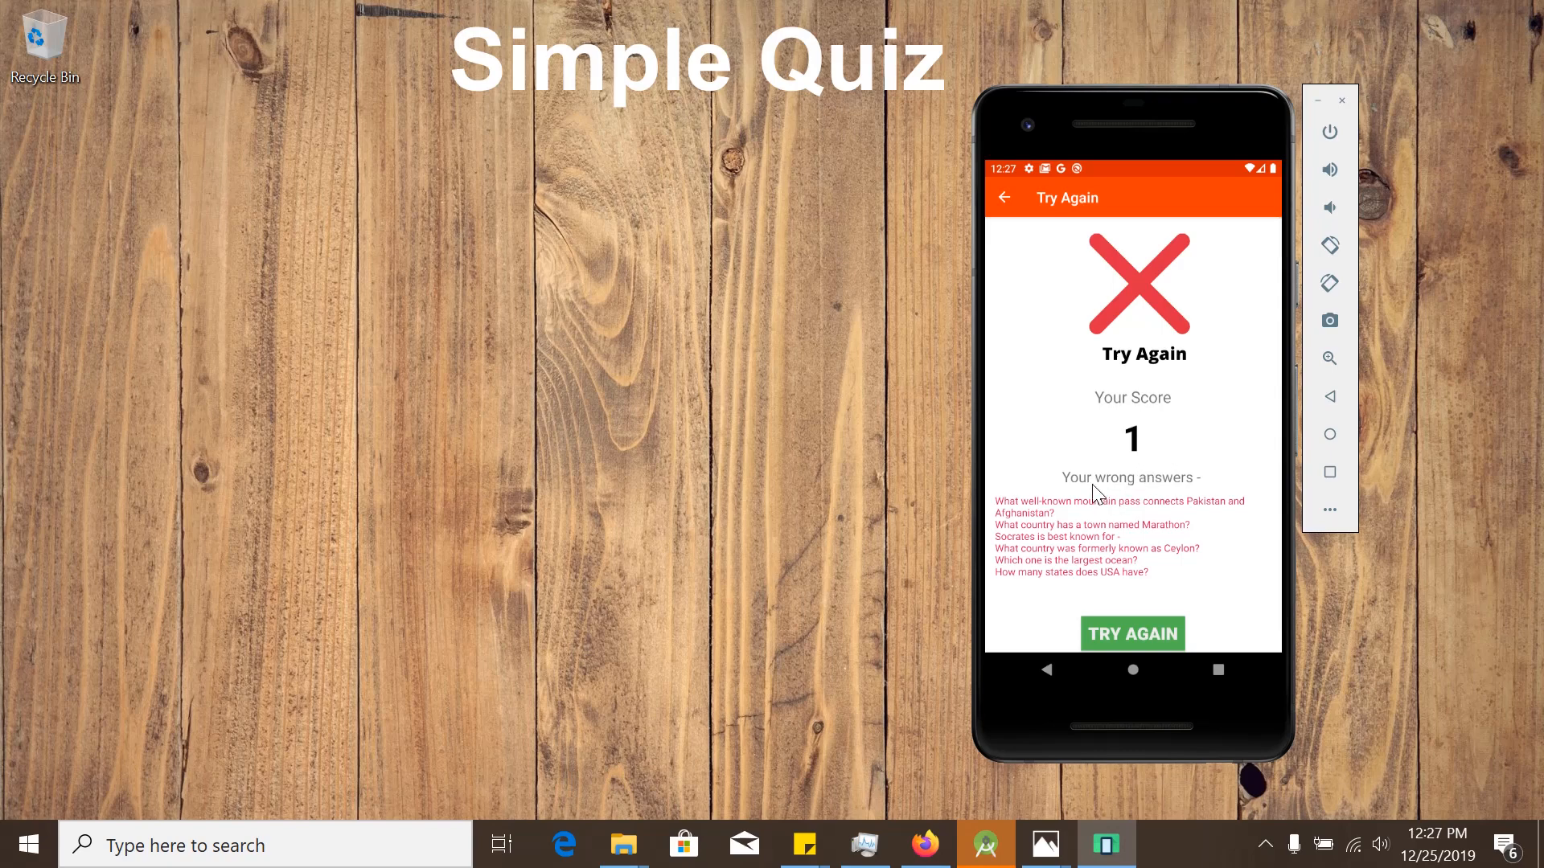
mouse_move(1073, 492)
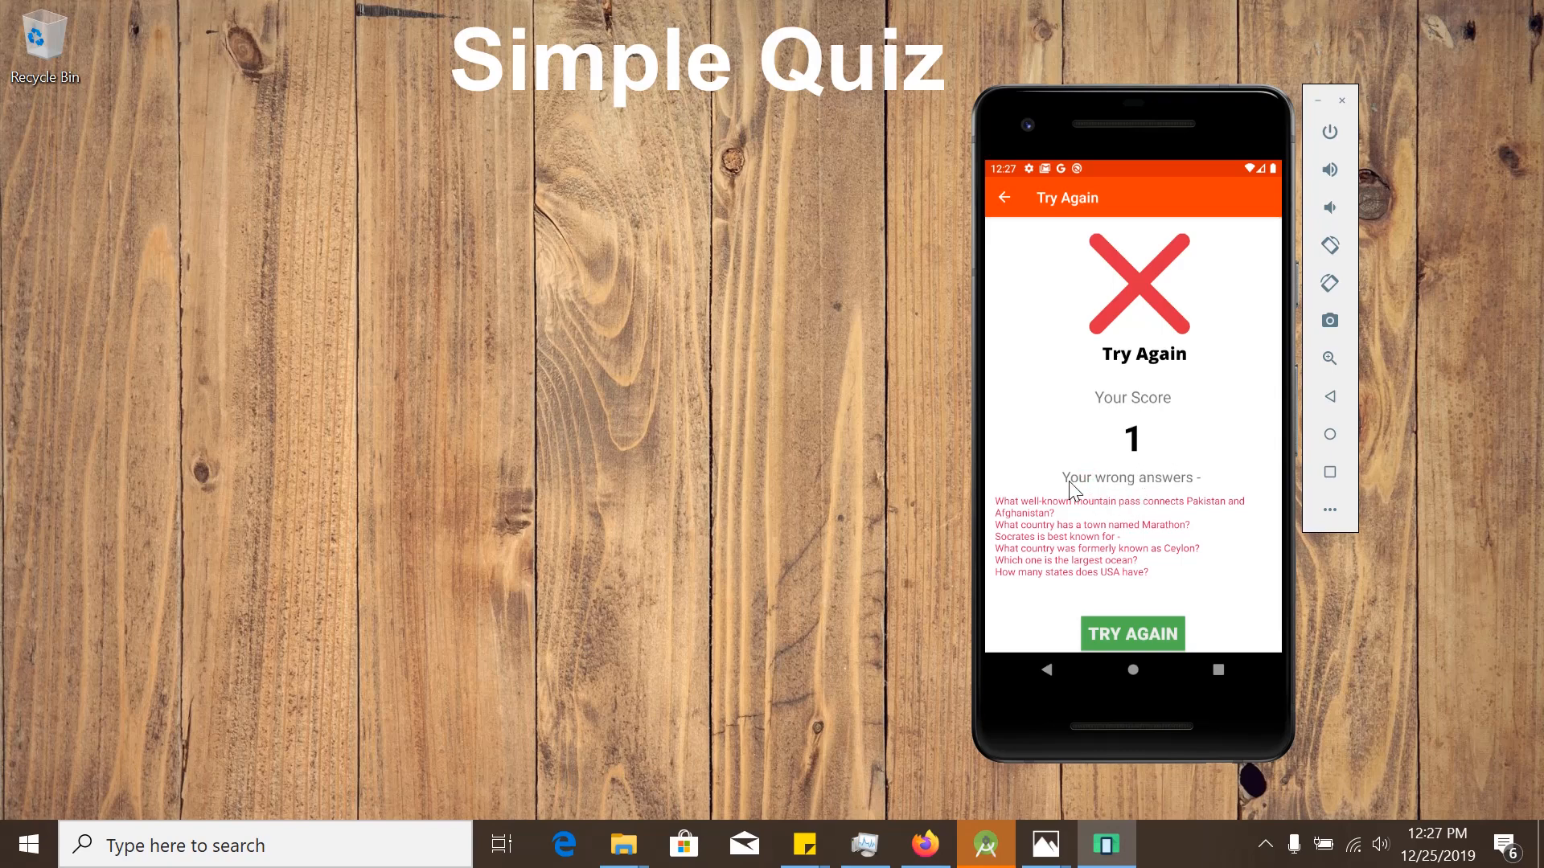
mouse_move(1040, 515)
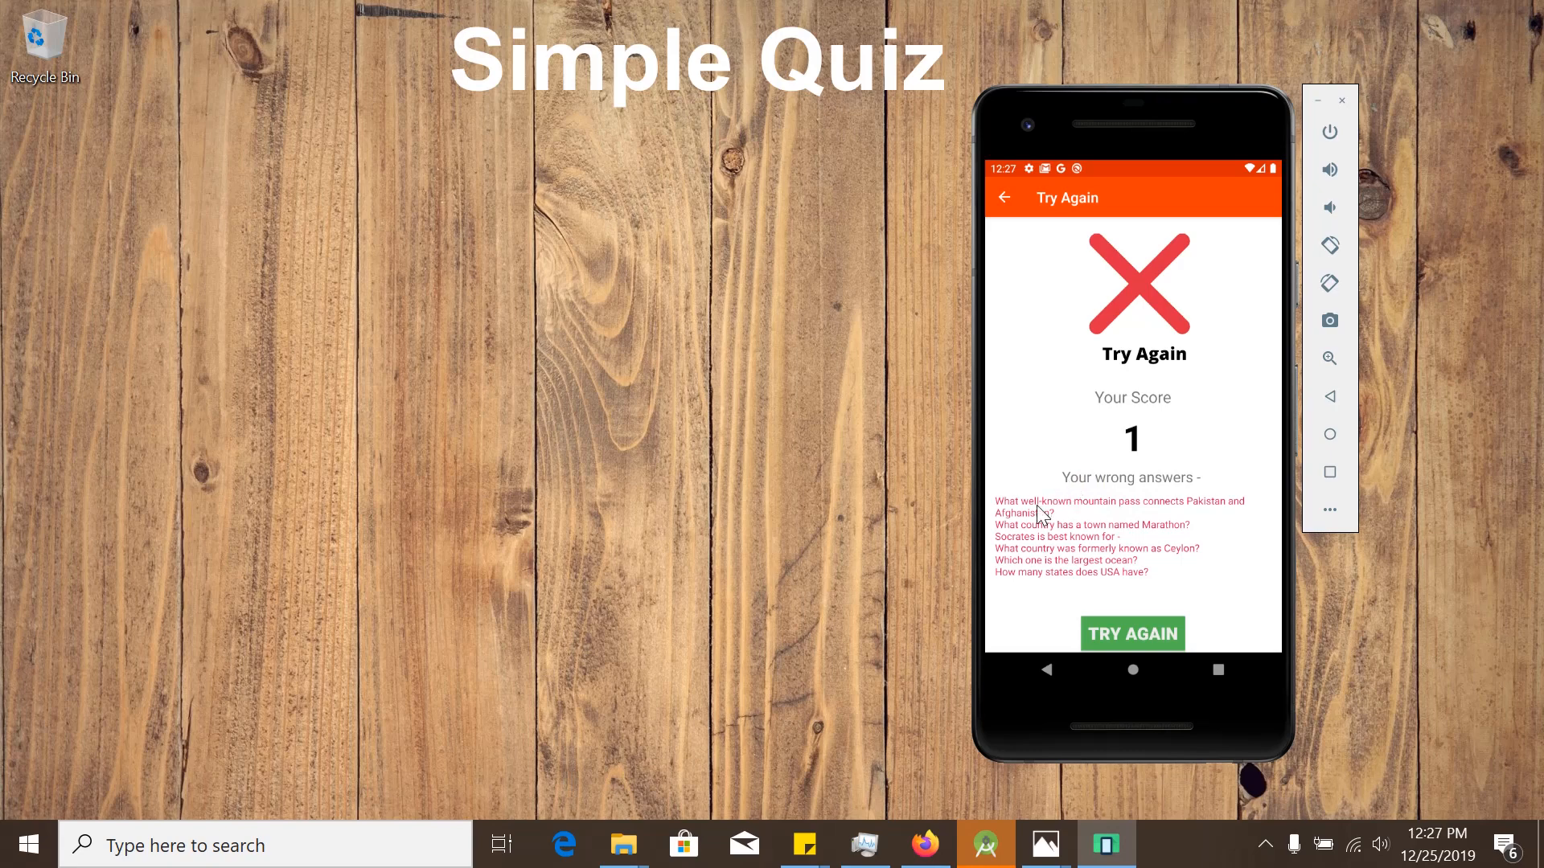
mouse_move(1052, 534)
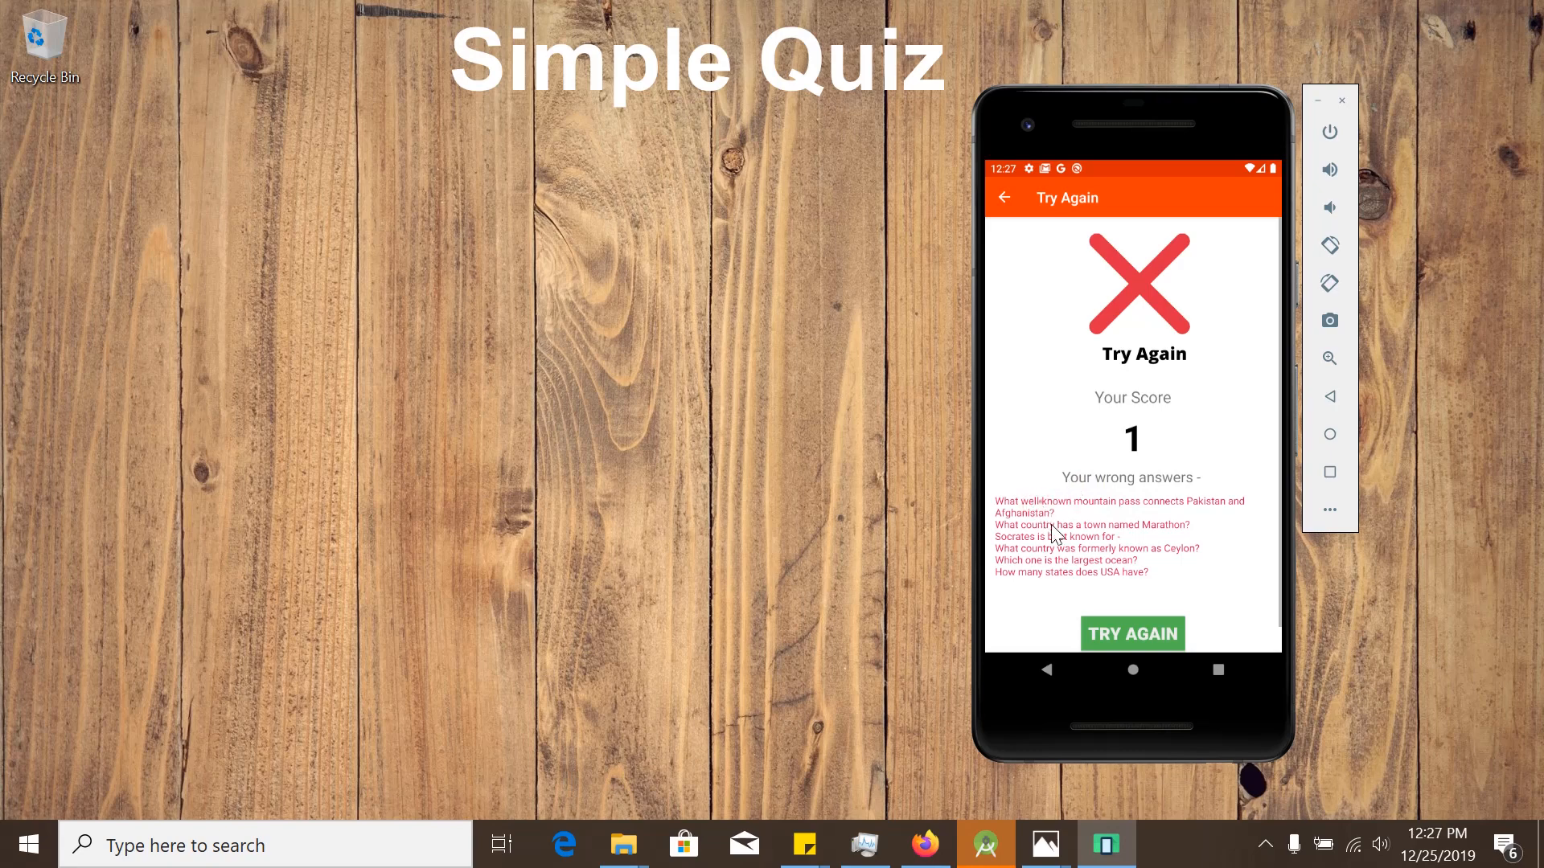
mouse_move(1118, 625)
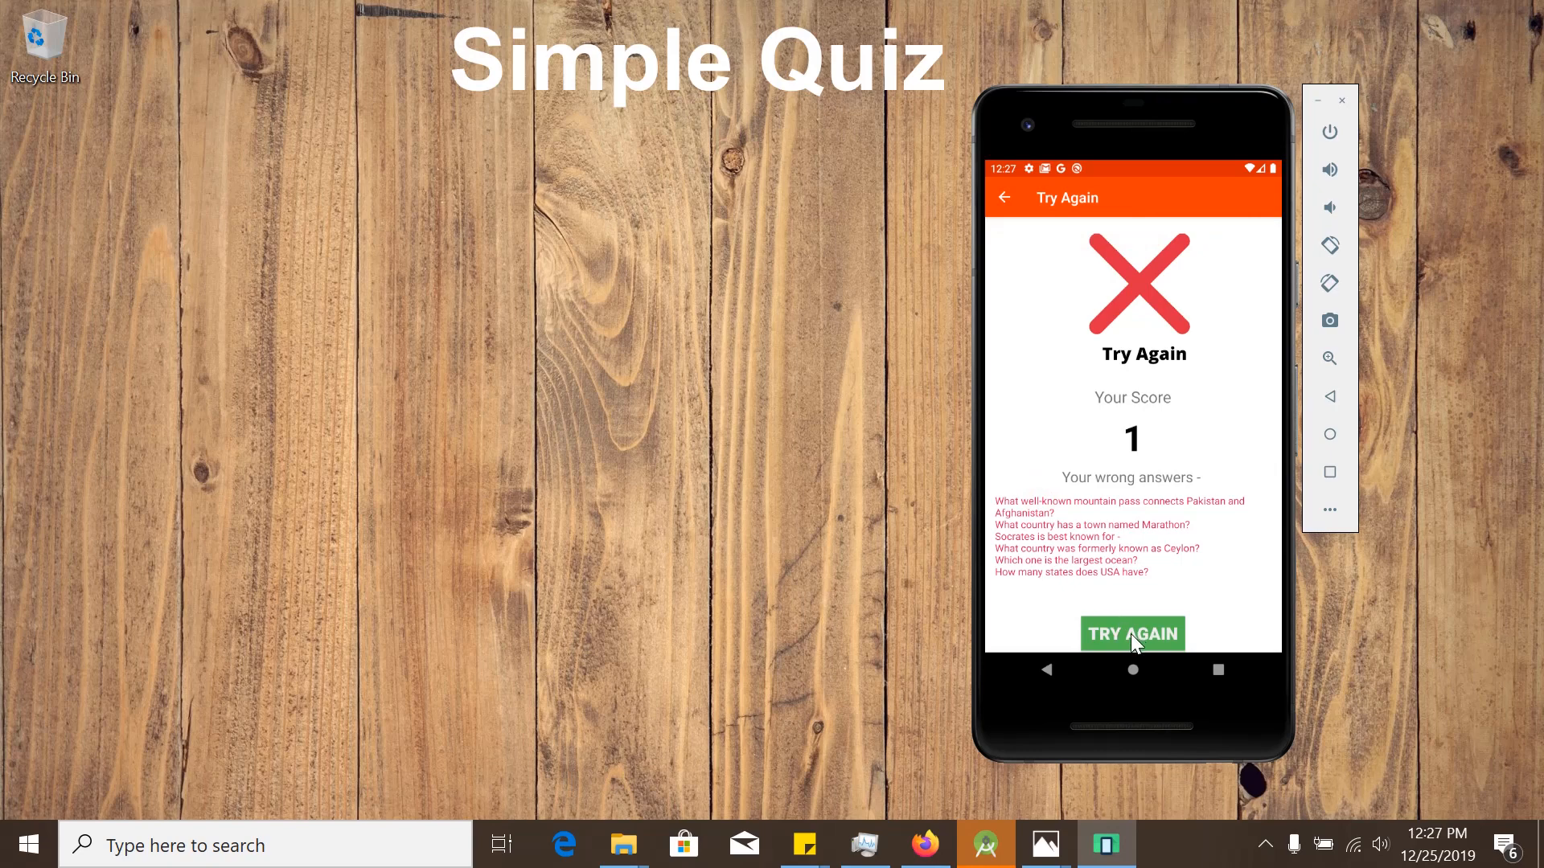
- Return to the start screen and view the Profile page showing a highest score of 7
click(1131, 632)
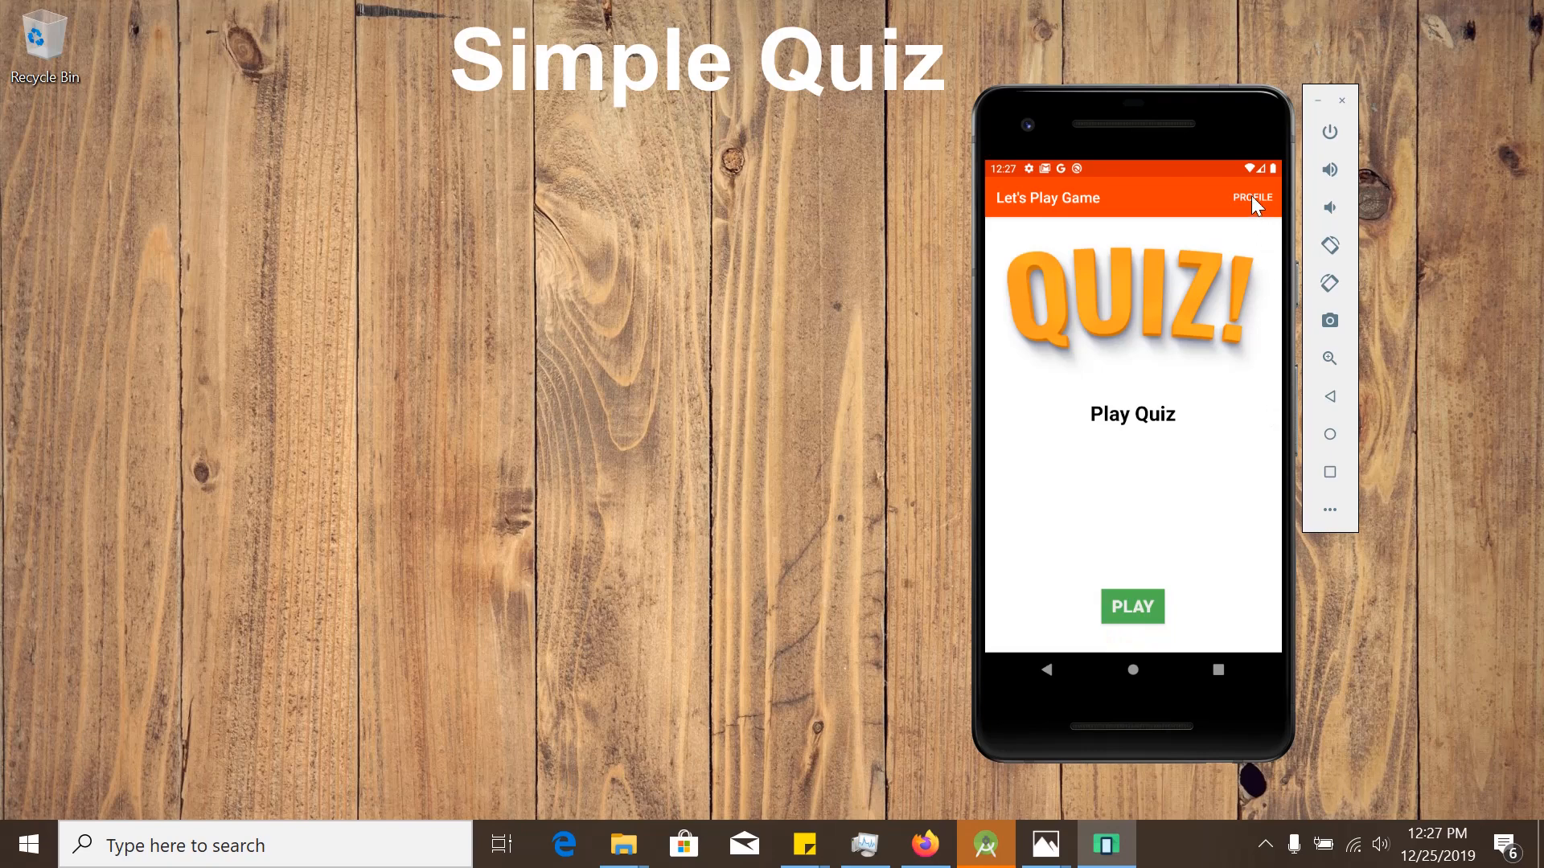
click(1251, 196)
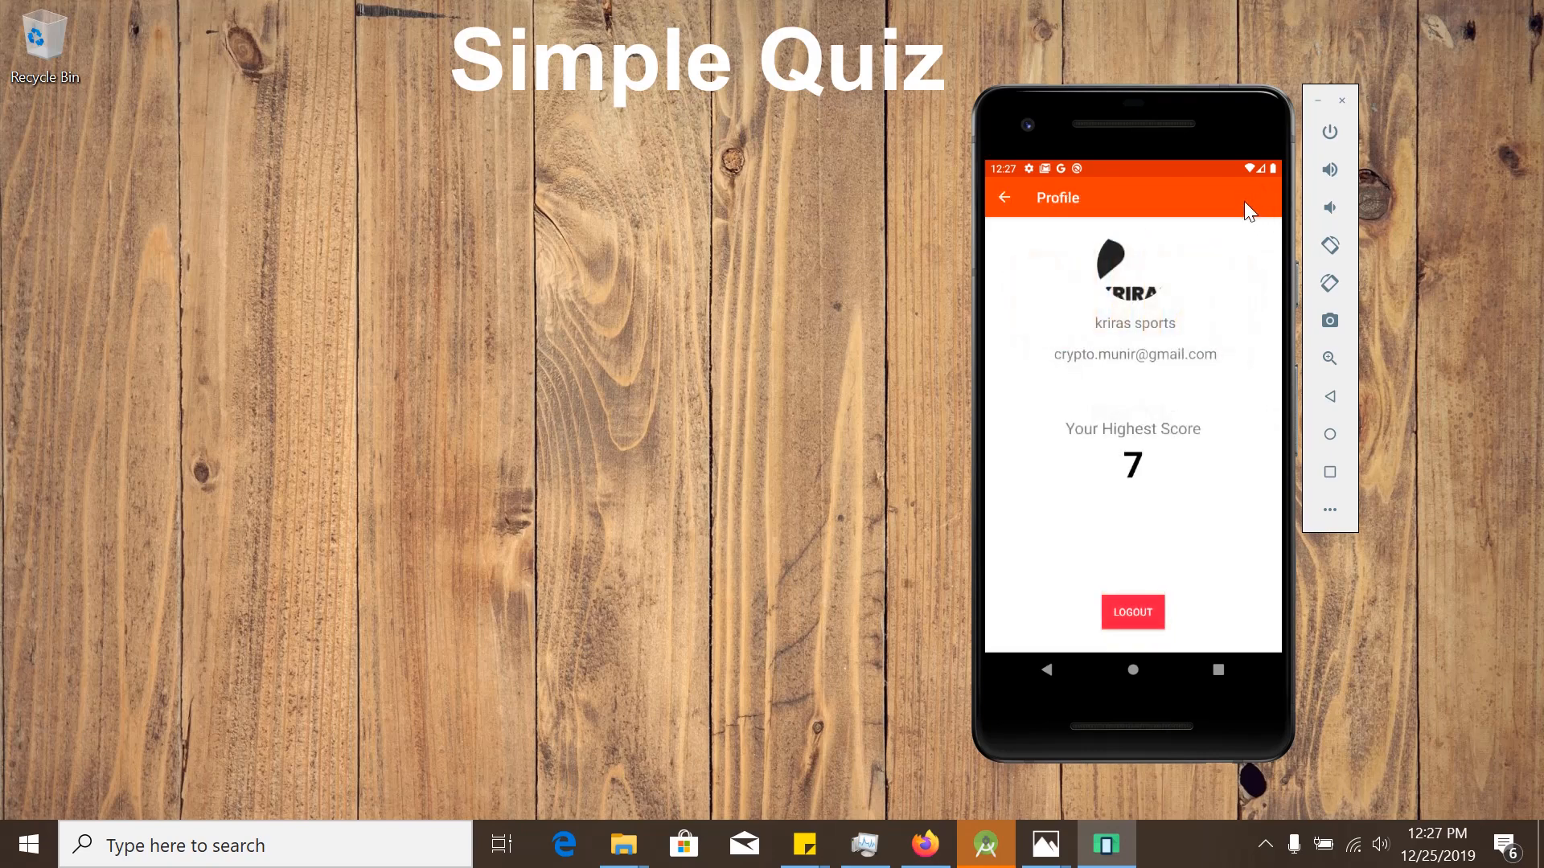
mouse_move(1100, 268)
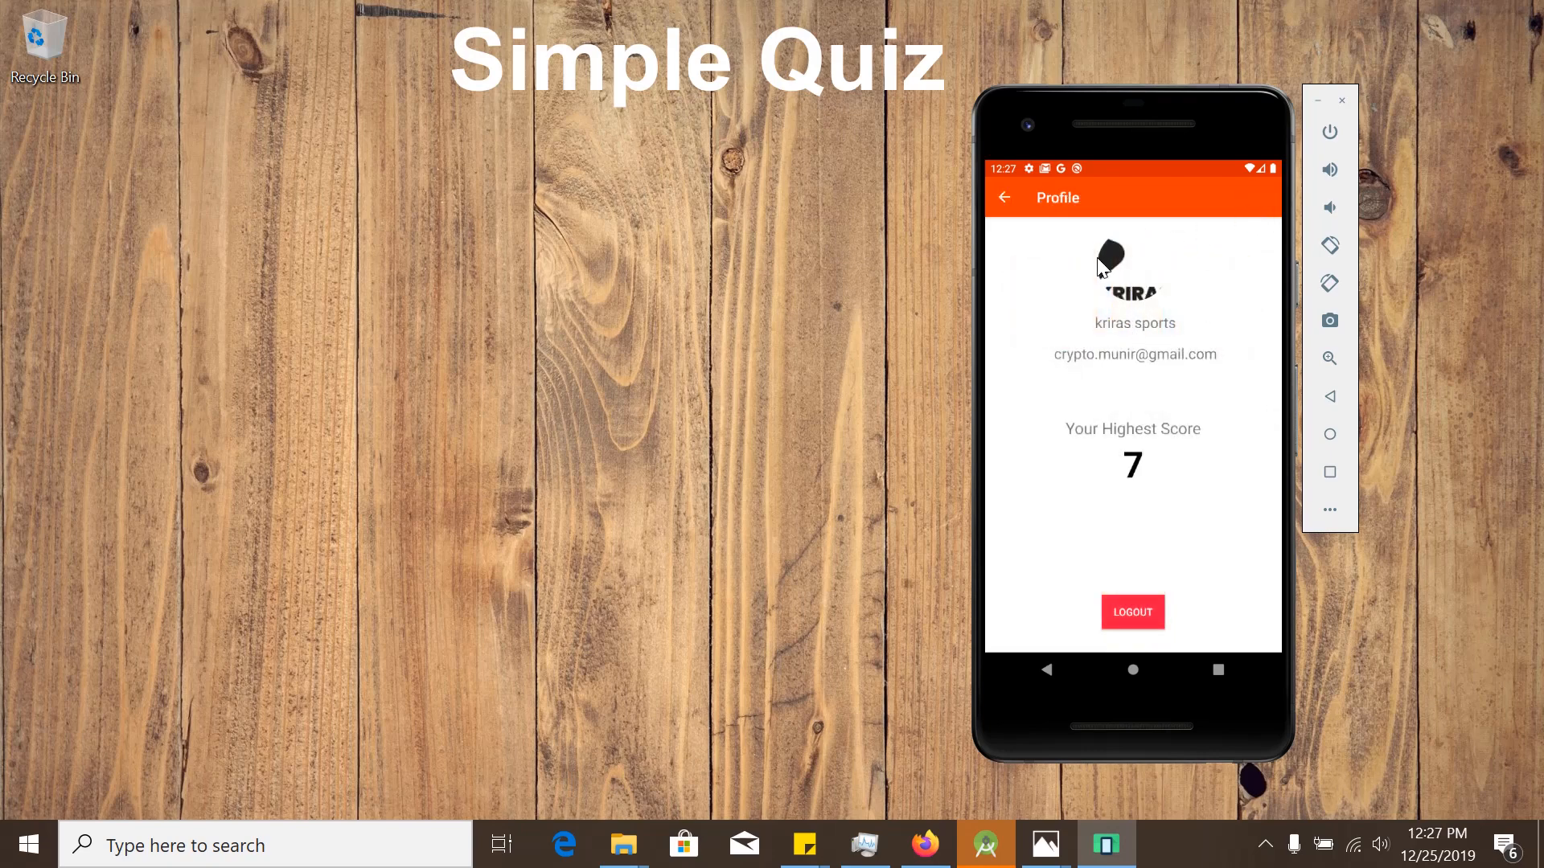
mouse_move(1103, 343)
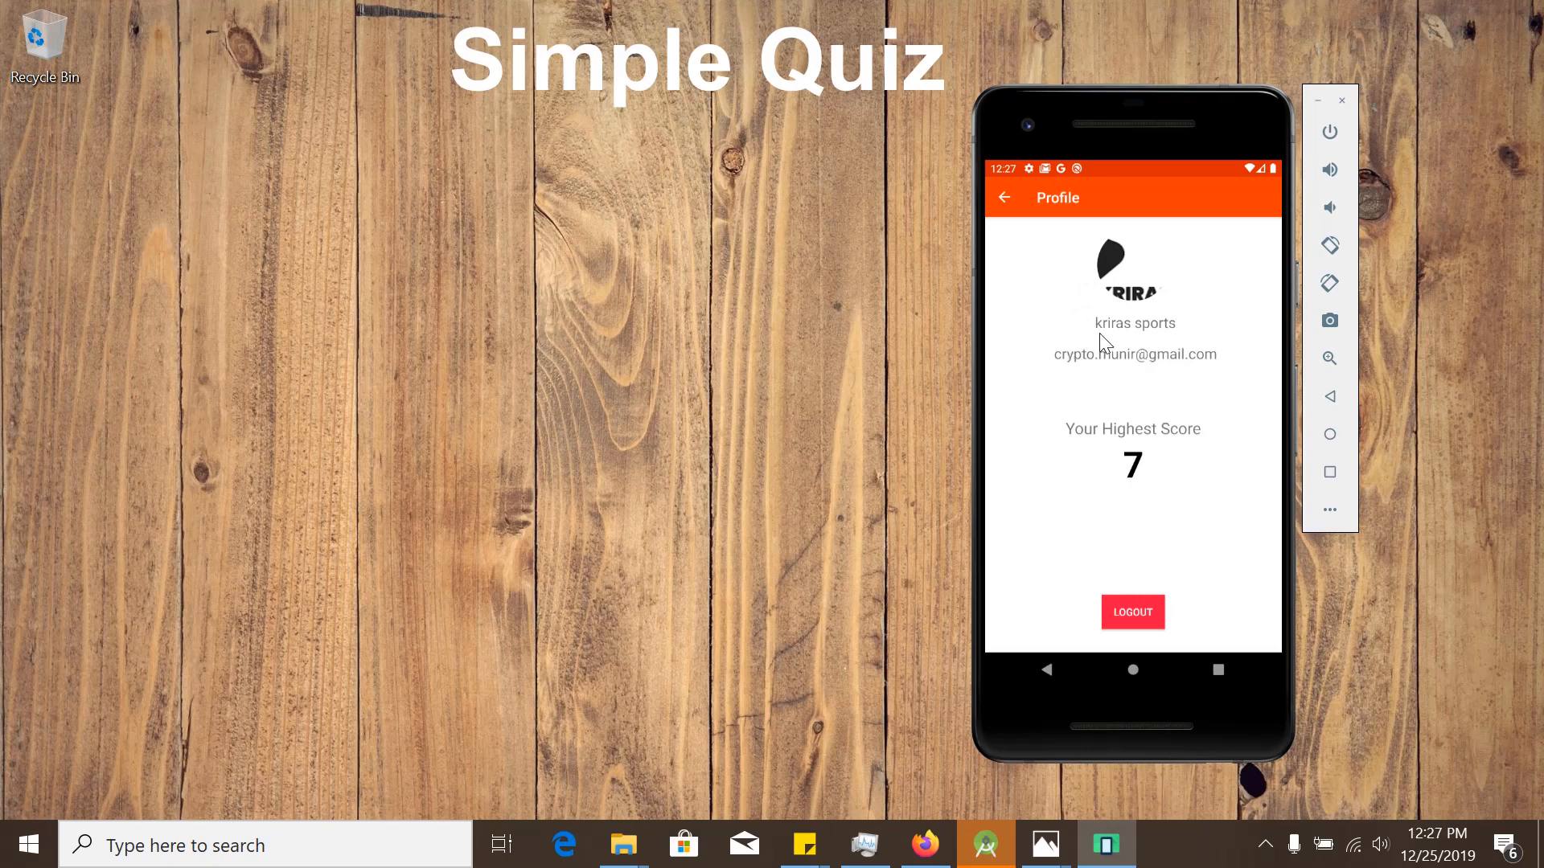
mouse_move(1170, 492)
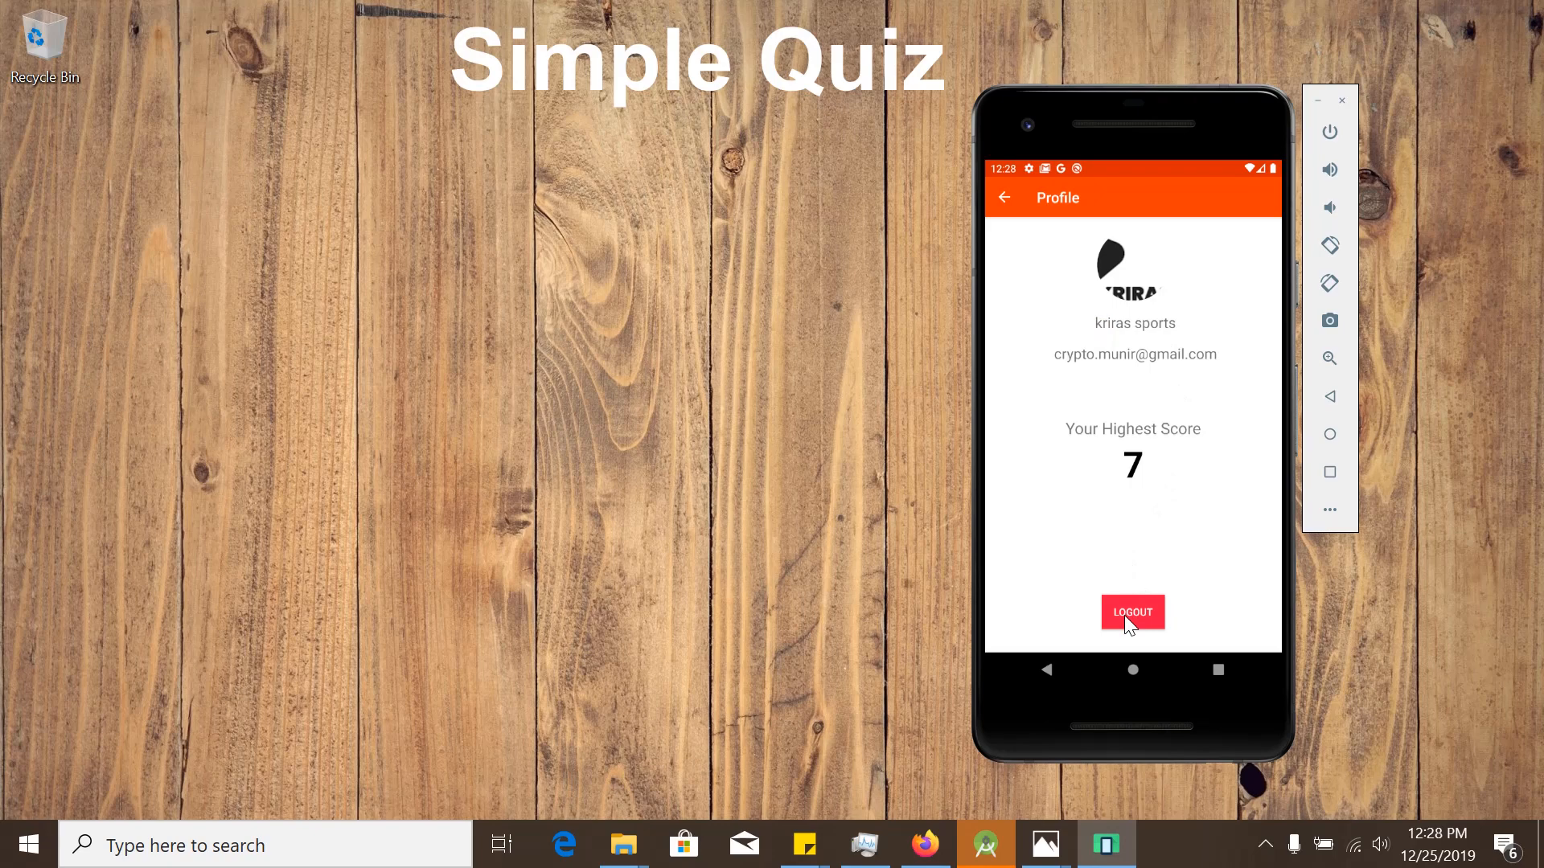
mouse_move(1217, 483)
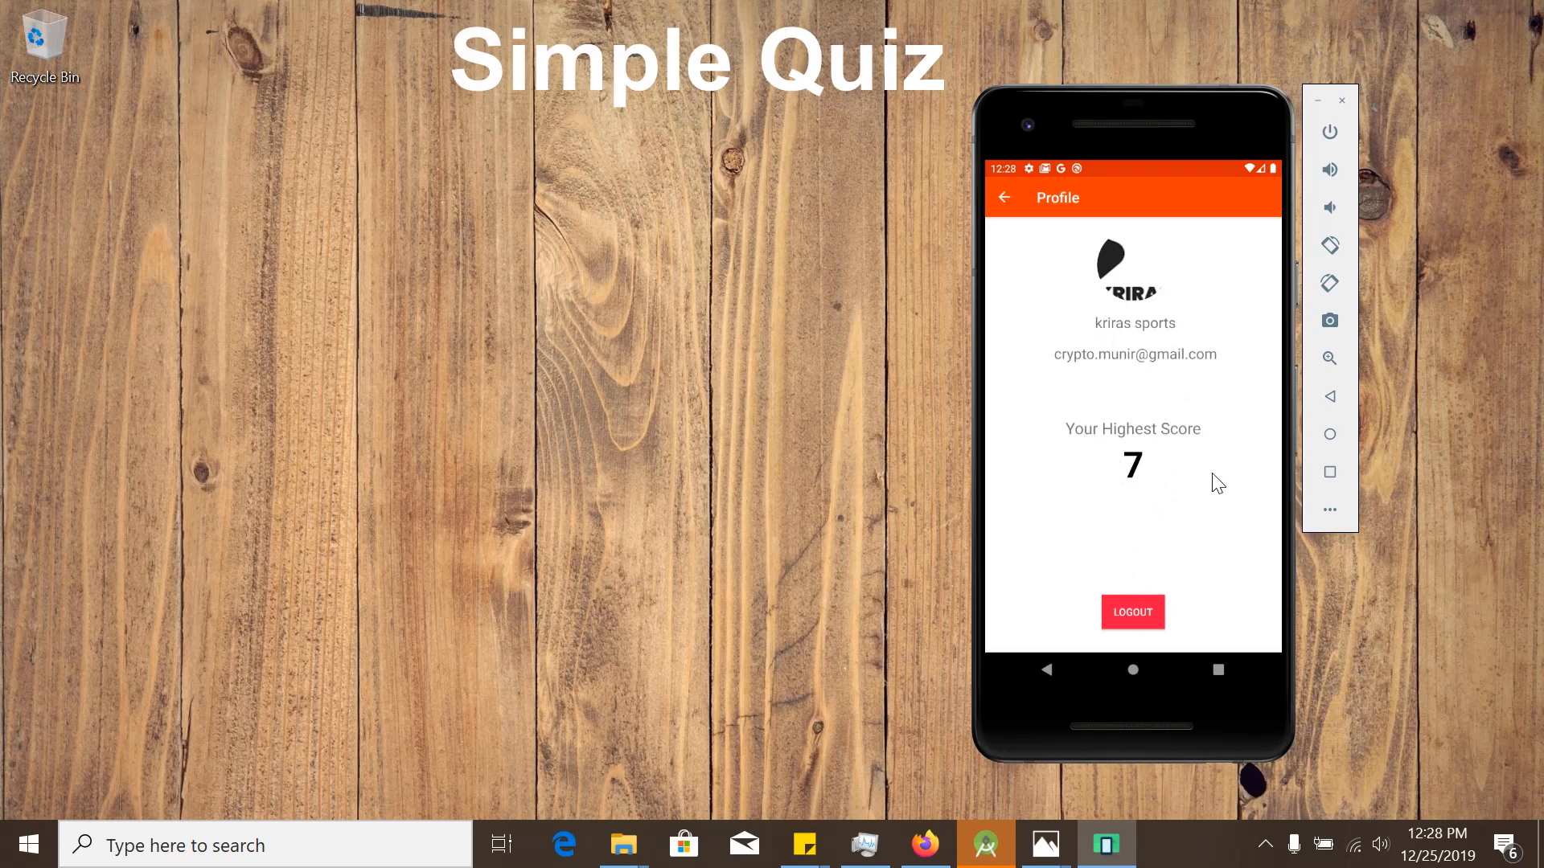
- Log out, then sign in with Google and pick the existing account in the chooser
click(1132, 611)
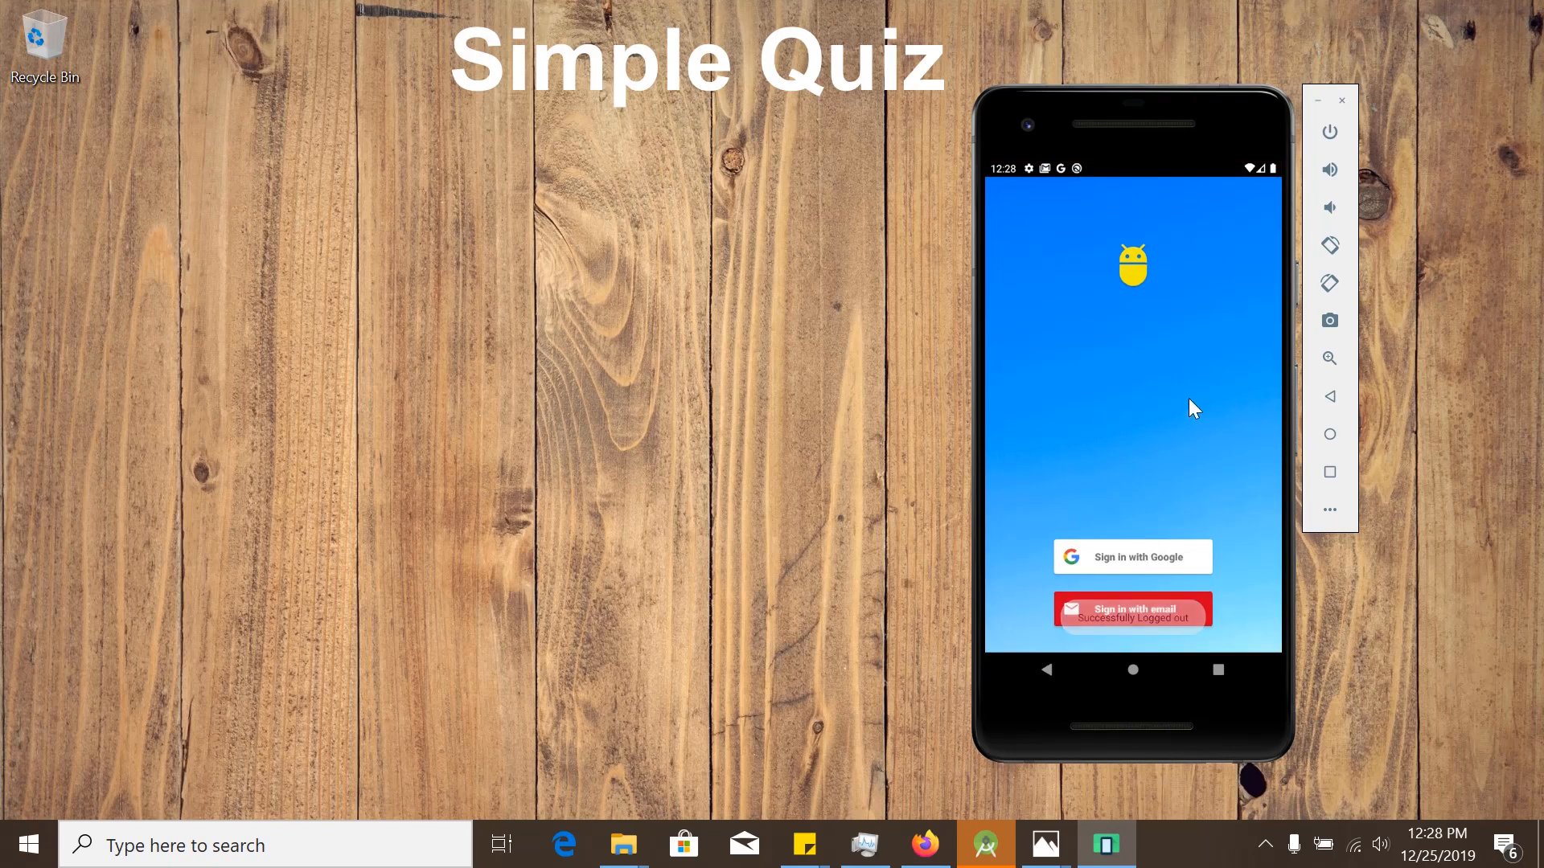
click(1132, 556)
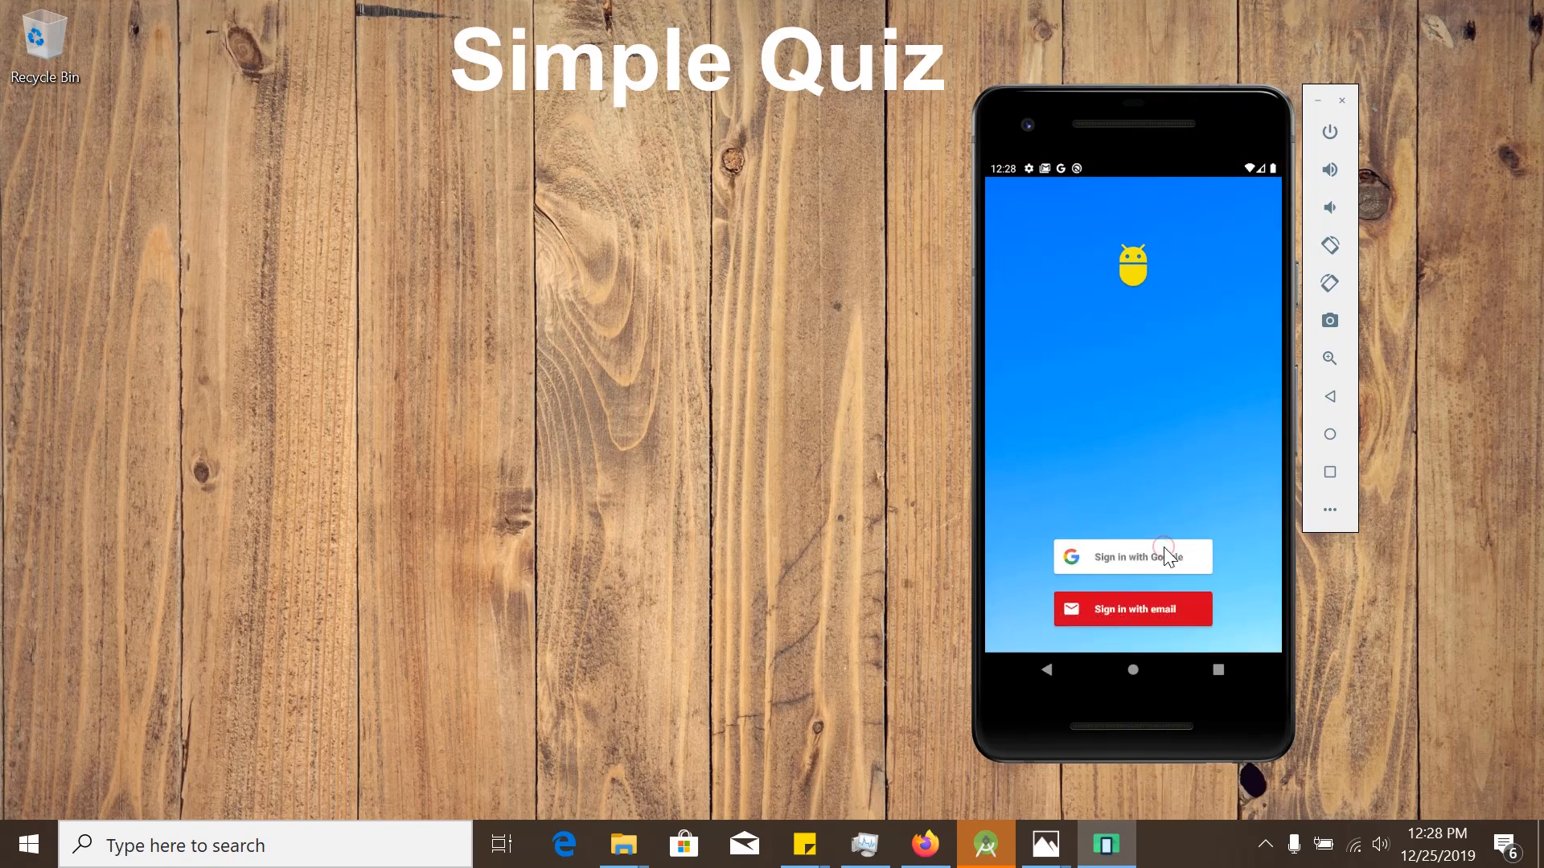
click(1132, 556)
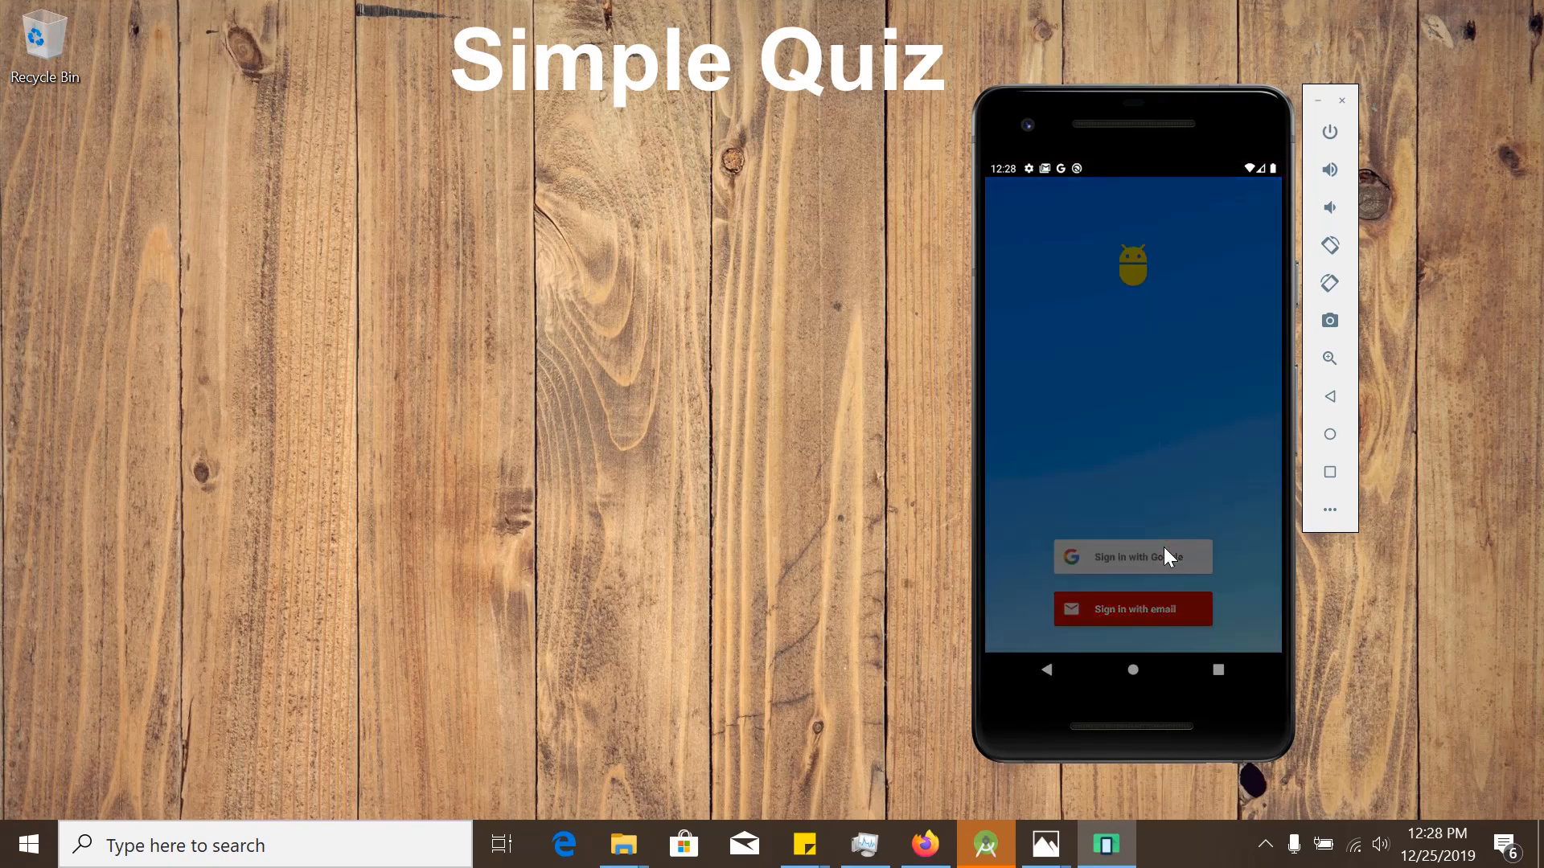
click(1132, 557)
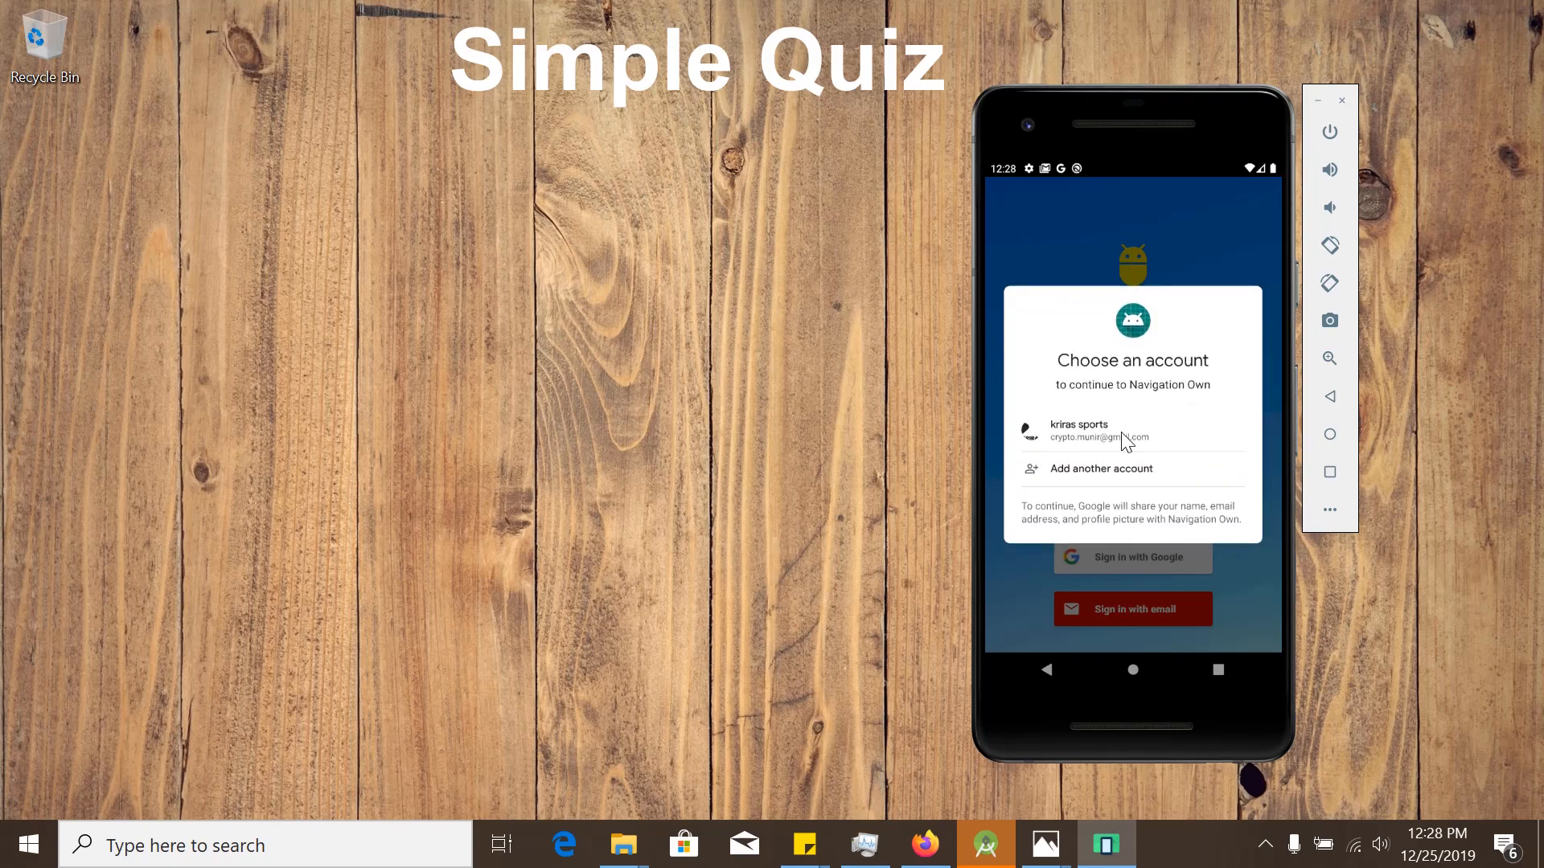